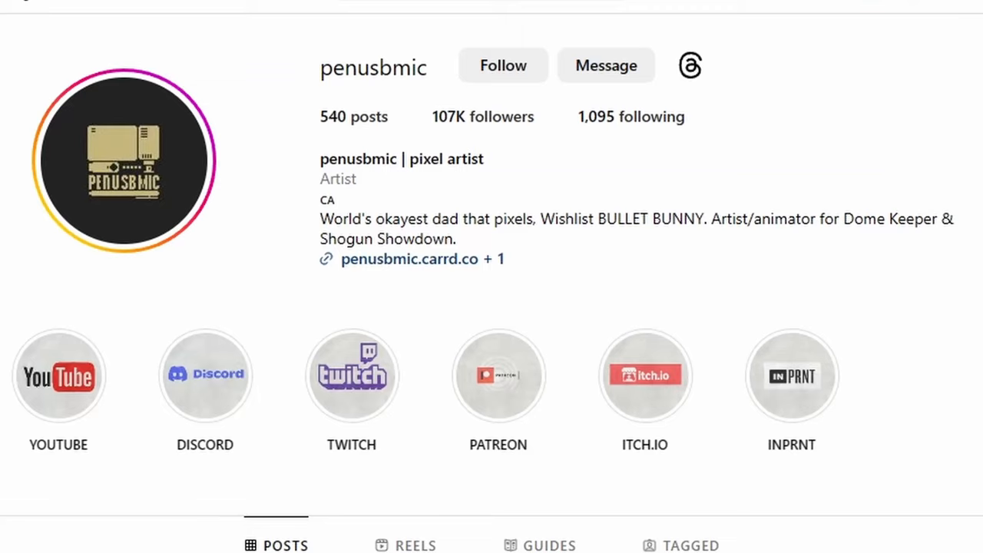
Scroll the penusbmic Instagram profile down to the Posts grid.
scroll("down", 3)
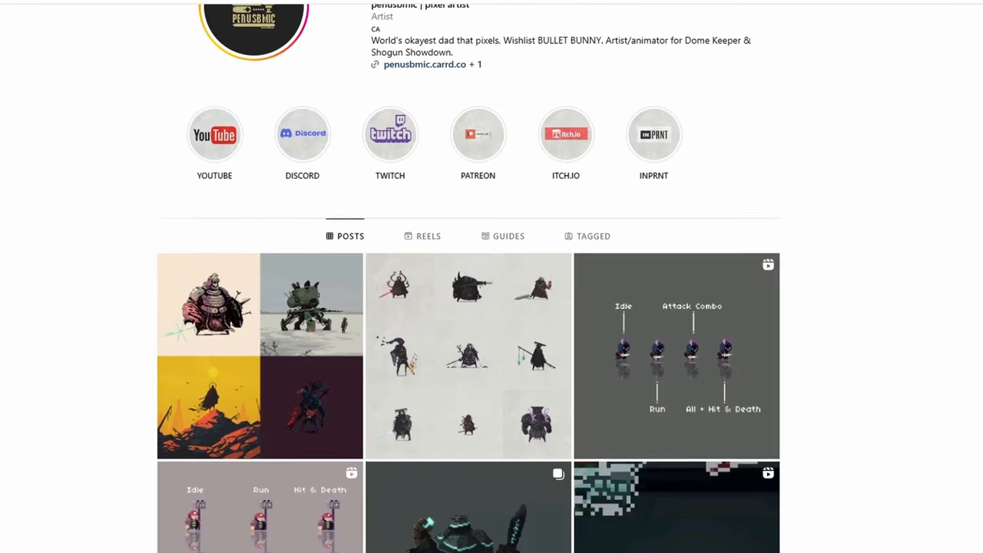
scroll("down", 3)
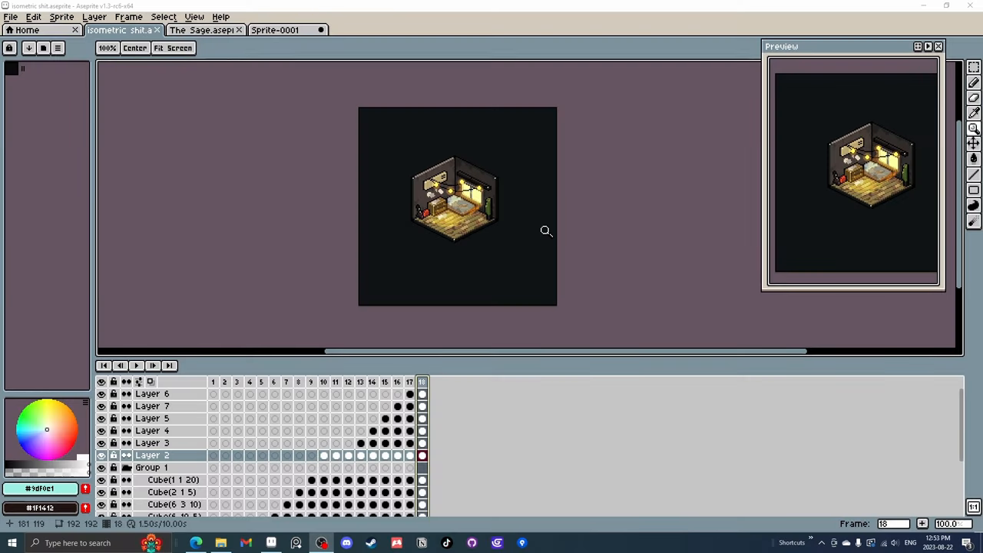
mouse_move(637, 165)
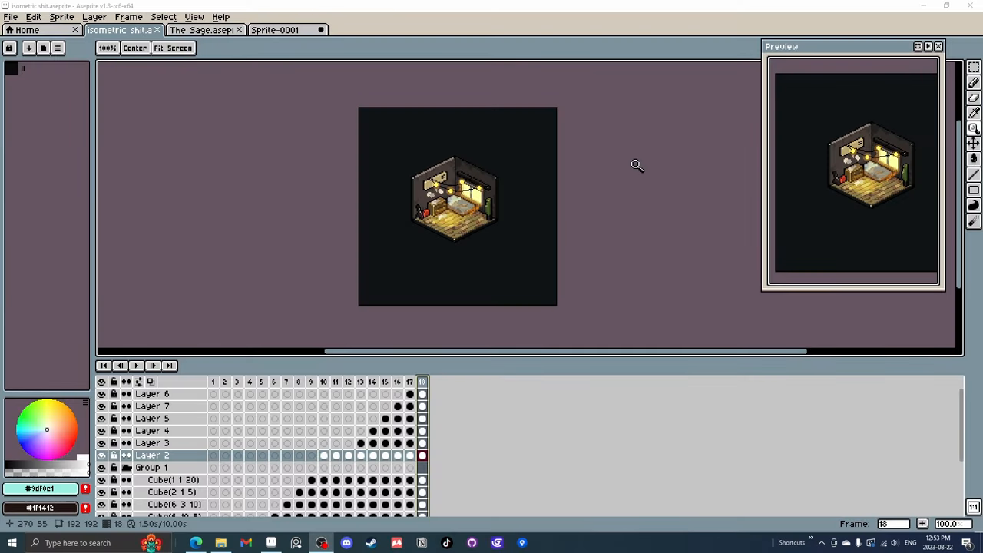
mouse_move(606, 219)
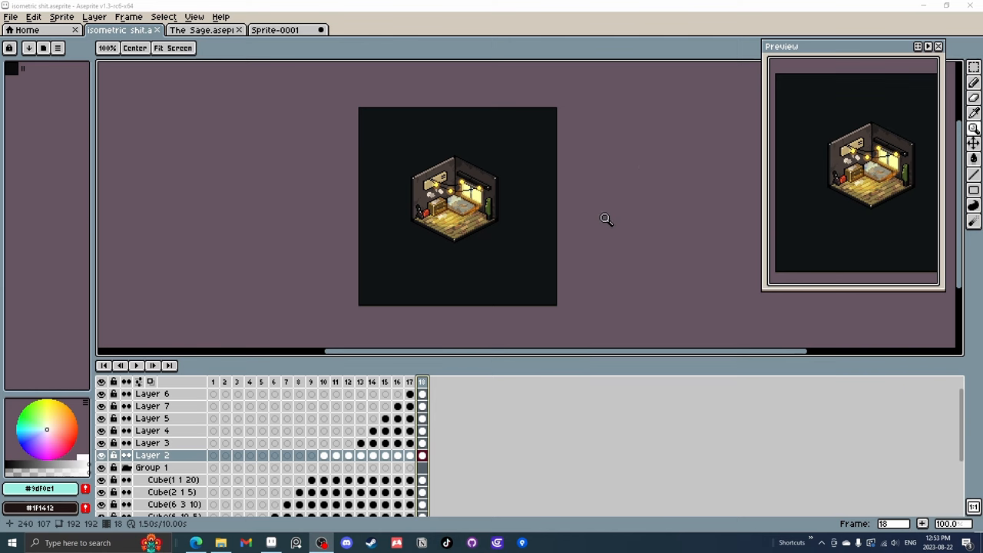
mouse_move(586, 223)
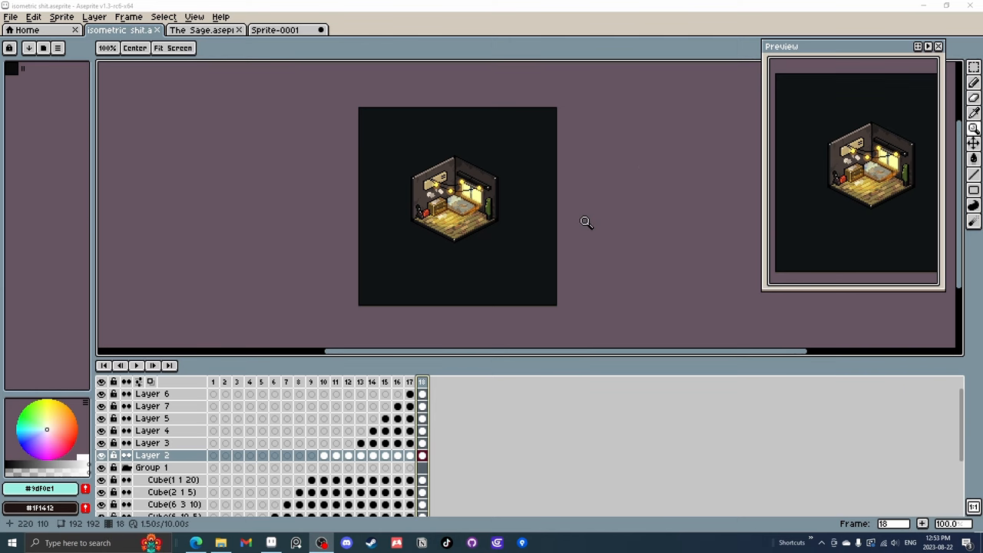
Jump to frame 2, showing only the bare floor and two walls.
left_click(196, 543)
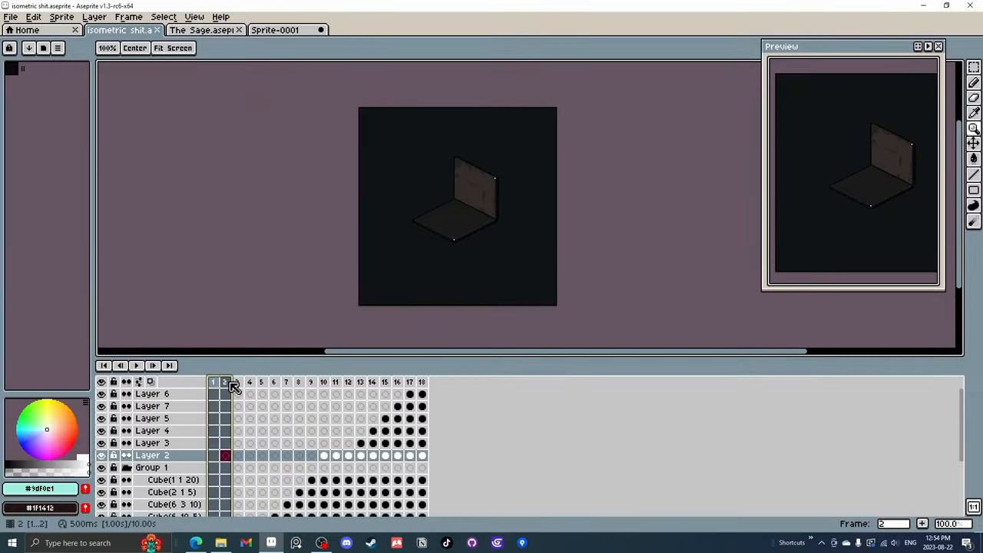
Select frame 1, where the room is just the dark isometric floor tile.
left_click(213, 382)
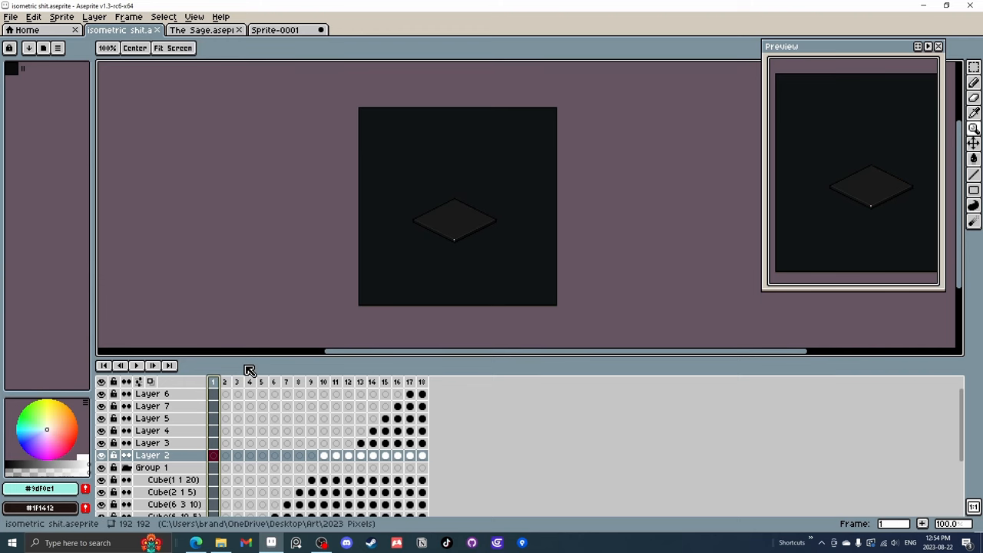
mouse_move(422, 382)
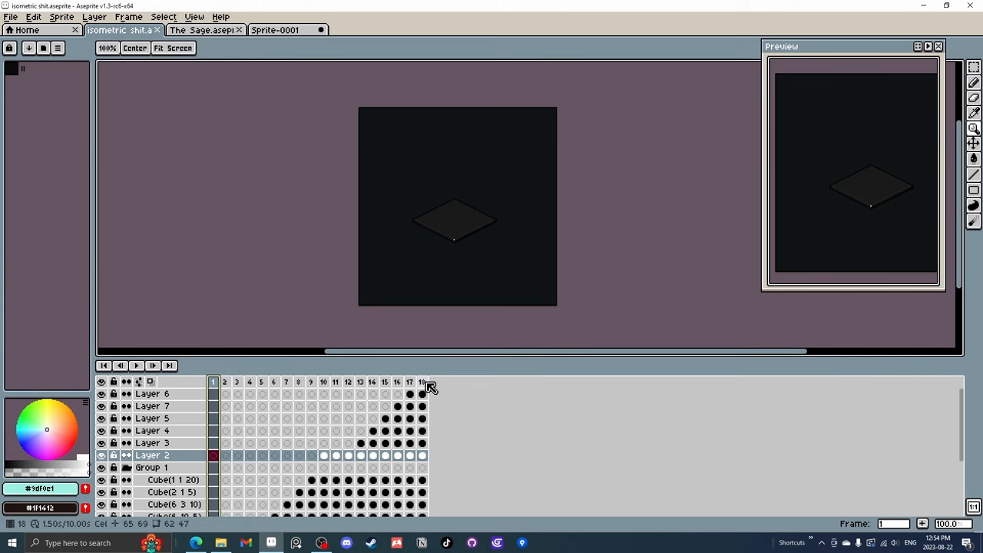
left_click(423, 382)
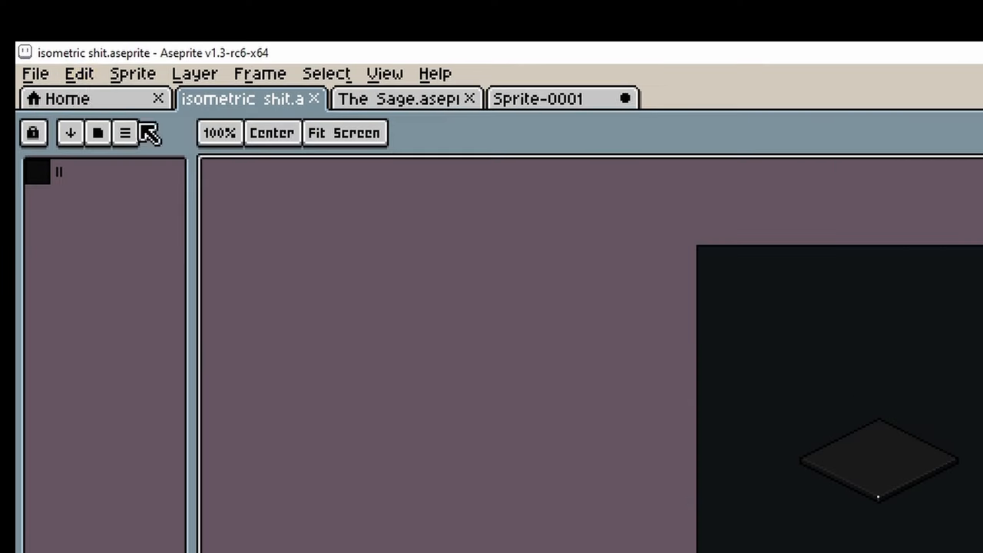
Run the [KAM] Isometric Box script to add a 20×20×3 teal box.
left_click(34, 73)
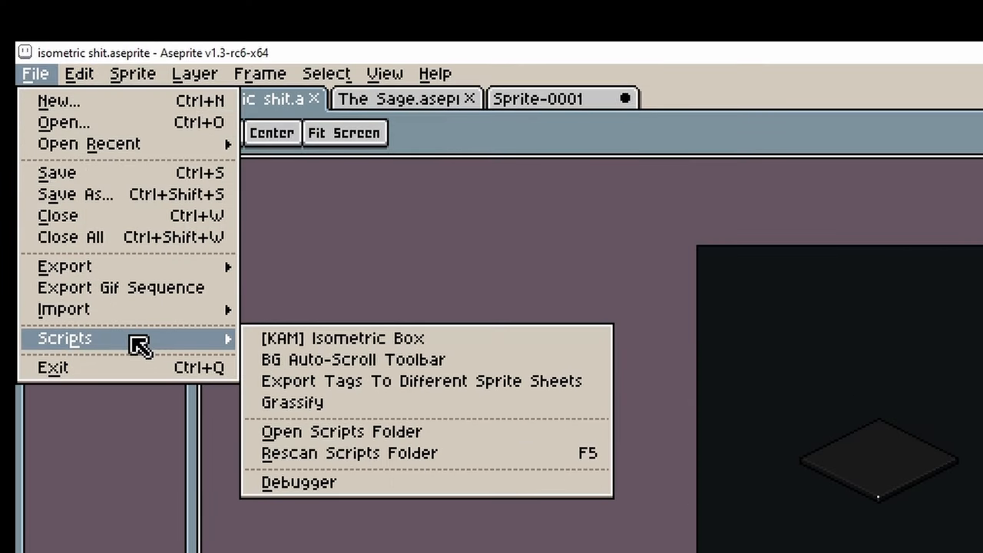
left_click(344, 337)
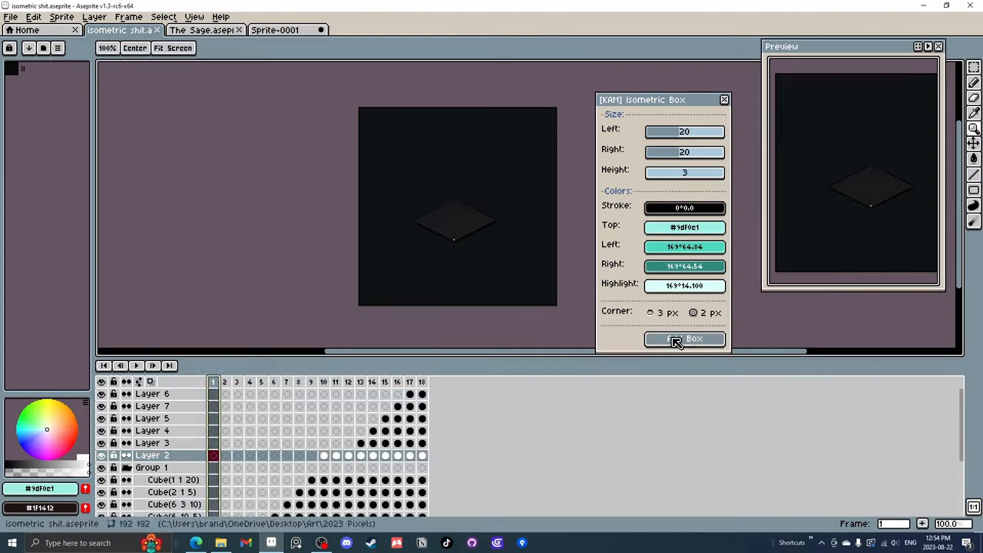
left_click(683, 339)
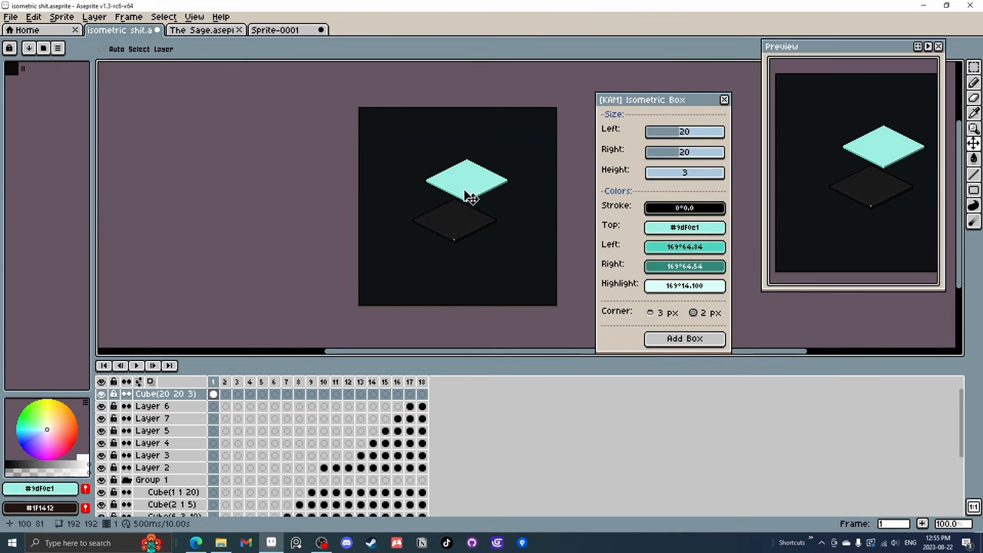
Close the Isometric Box dialog and scroll the layers panel.
left_click(723, 99)
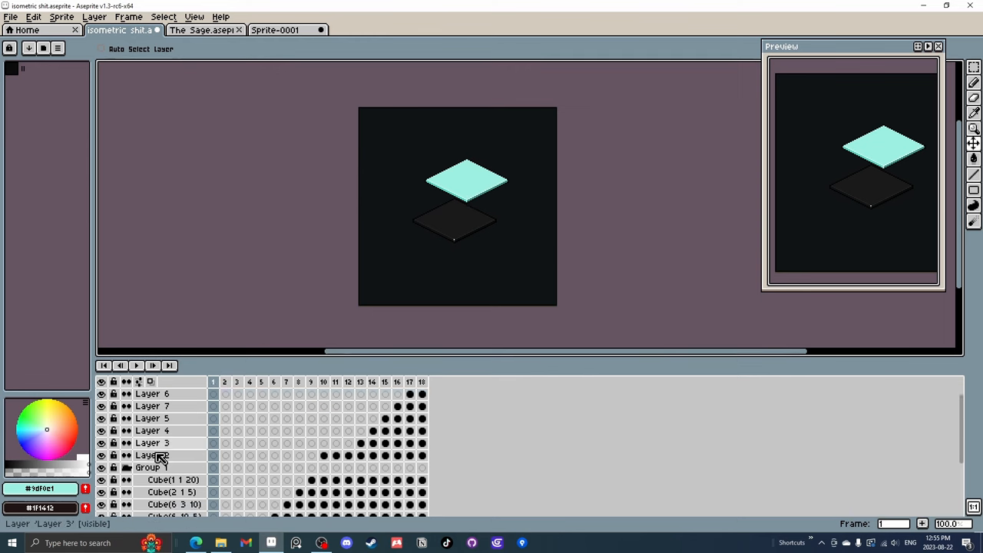
scroll("down", 3)
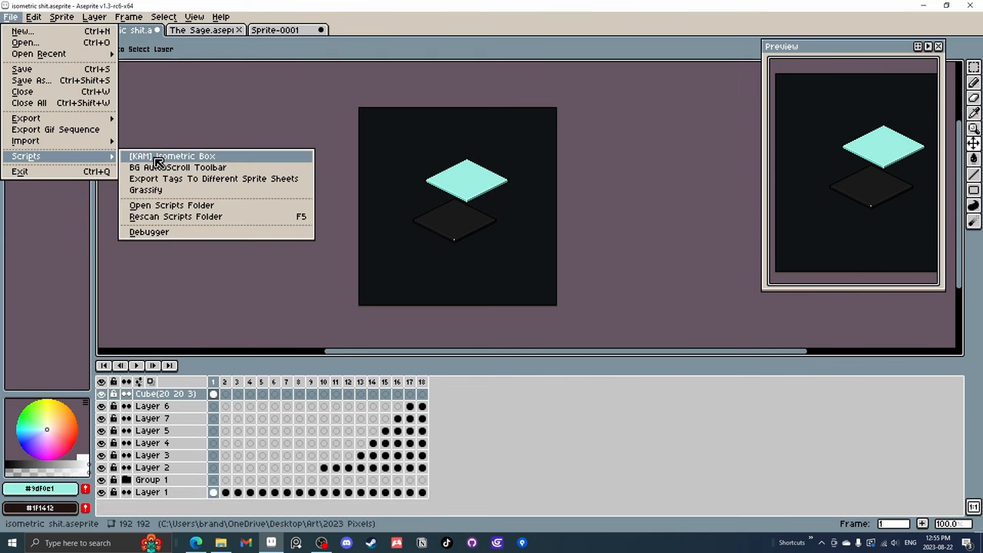
Add a 2×20×41 teal wall box and place it on the floor's back-left edge.
left_click(172, 156)
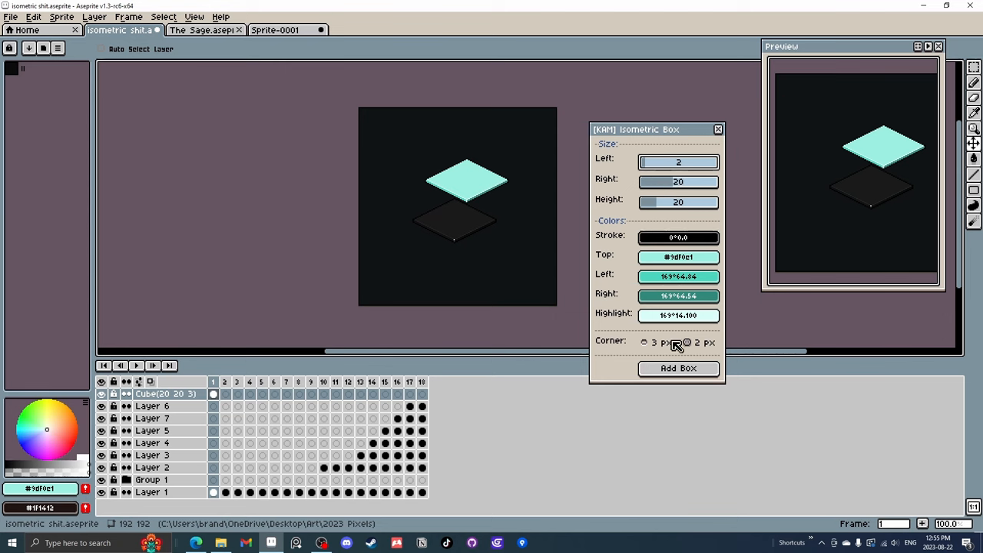
left_click(678, 369)
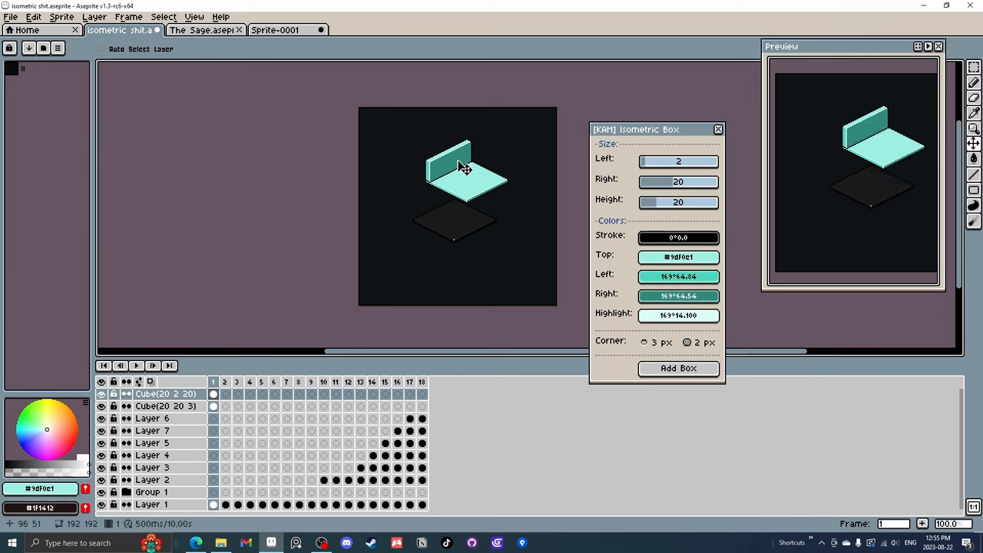
left_click(165, 406)
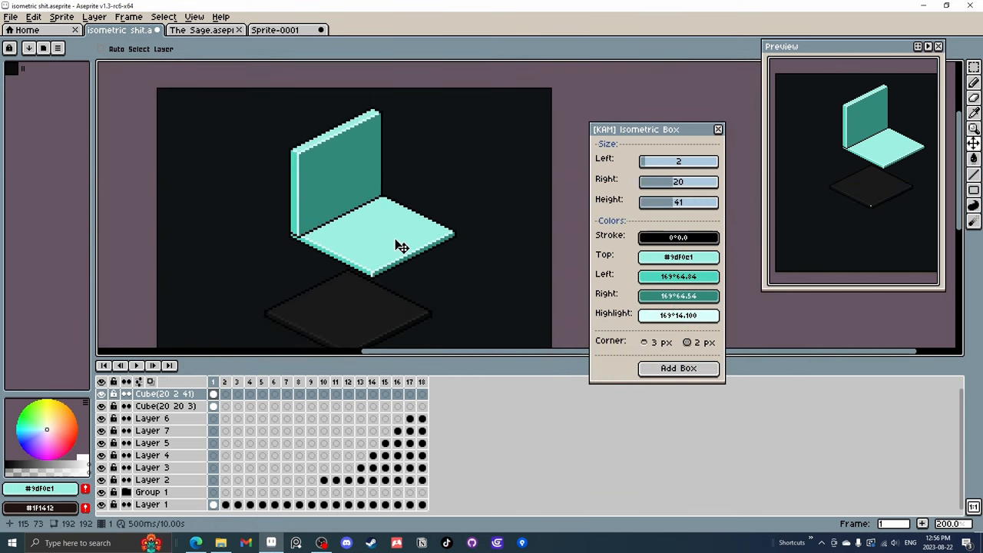
mouse_move(564, 220)
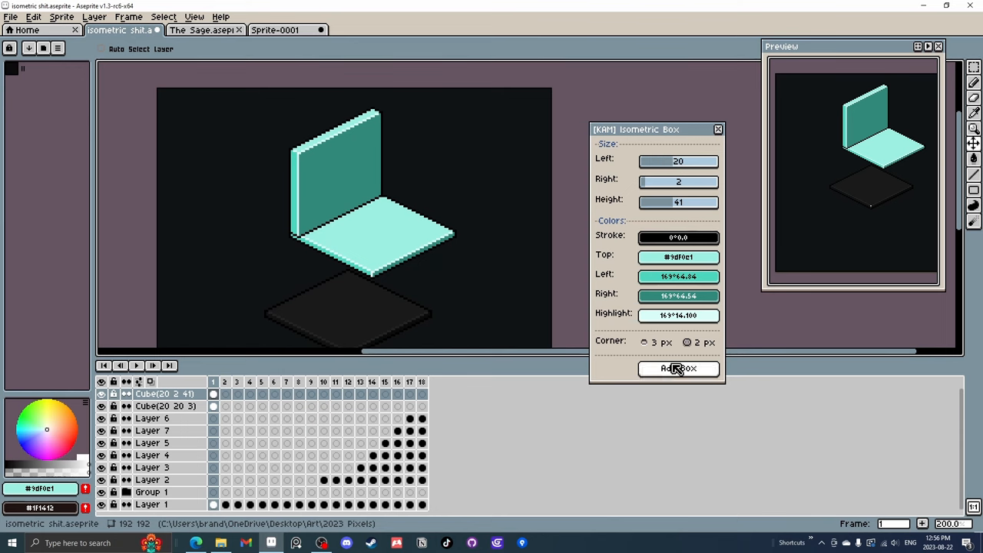
Add a 20×2 wall box and place it on the floor's back-right edge.
left_click(677, 368)
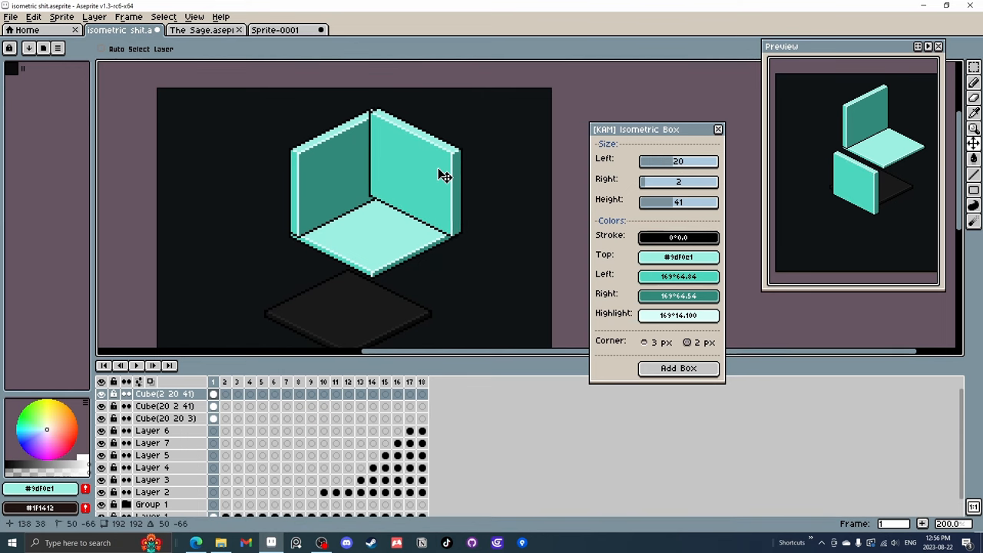
left_click(237, 382)
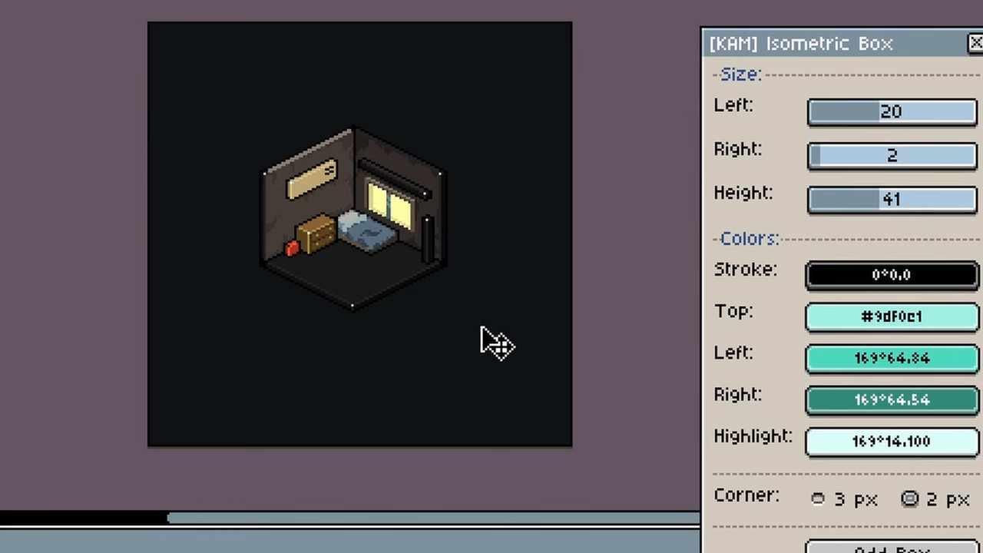
mouse_move(357, 253)
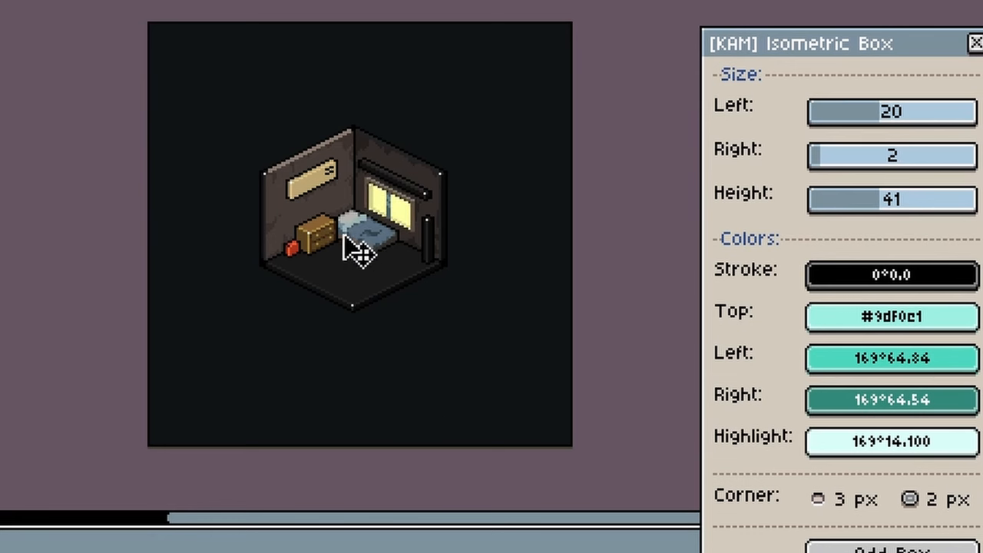
mouse_move(273, 311)
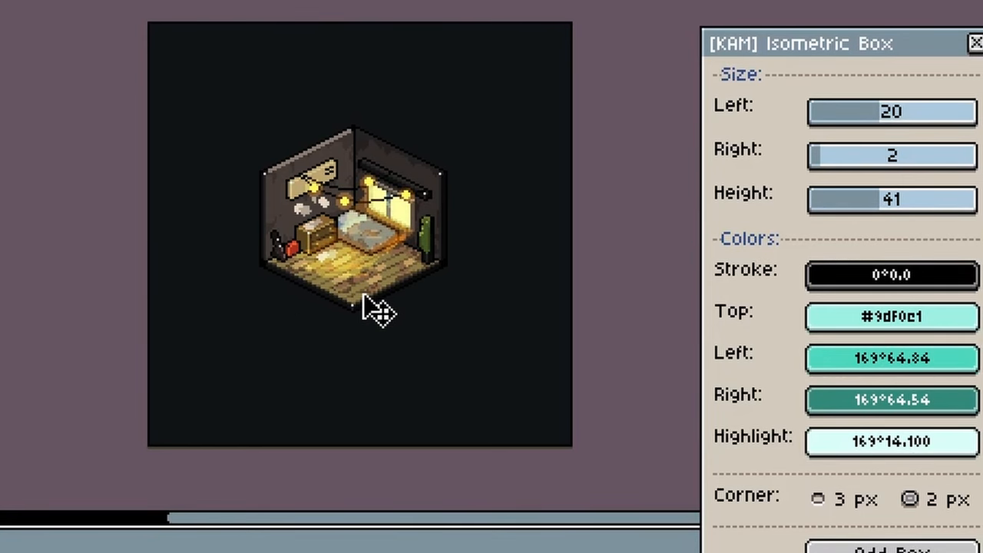
mouse_move(549, 342)
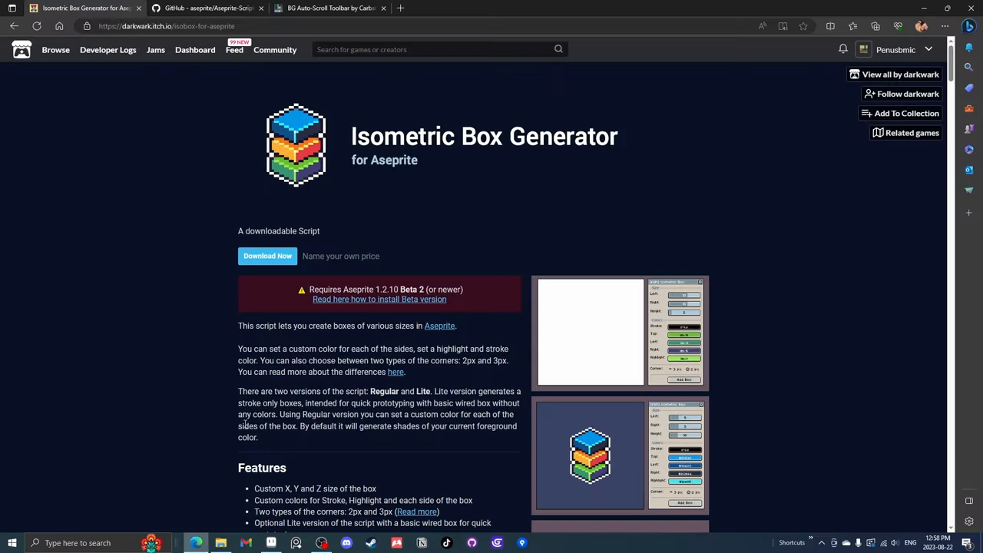
mouse_move(197, 84)
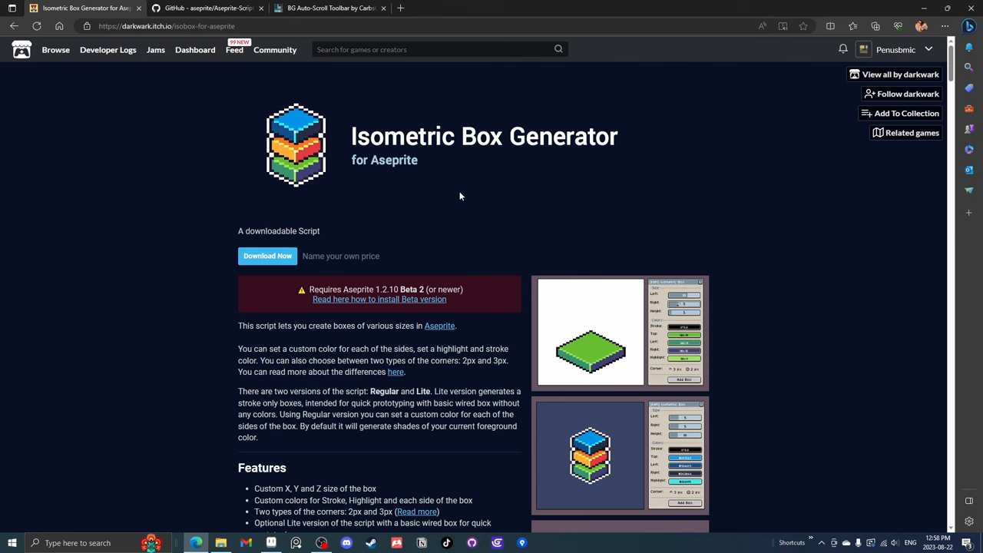
left_click(321, 543)
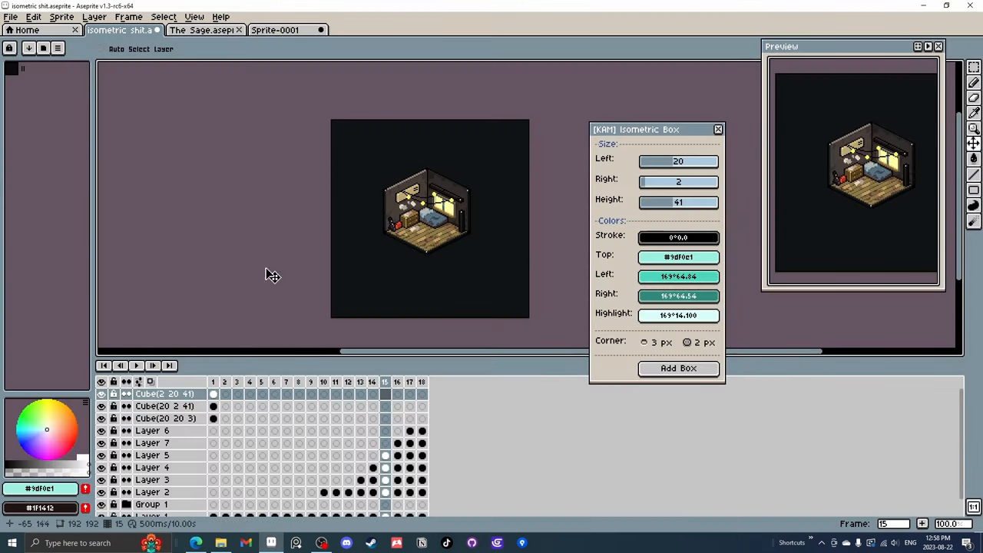
mouse_move(345, 268)
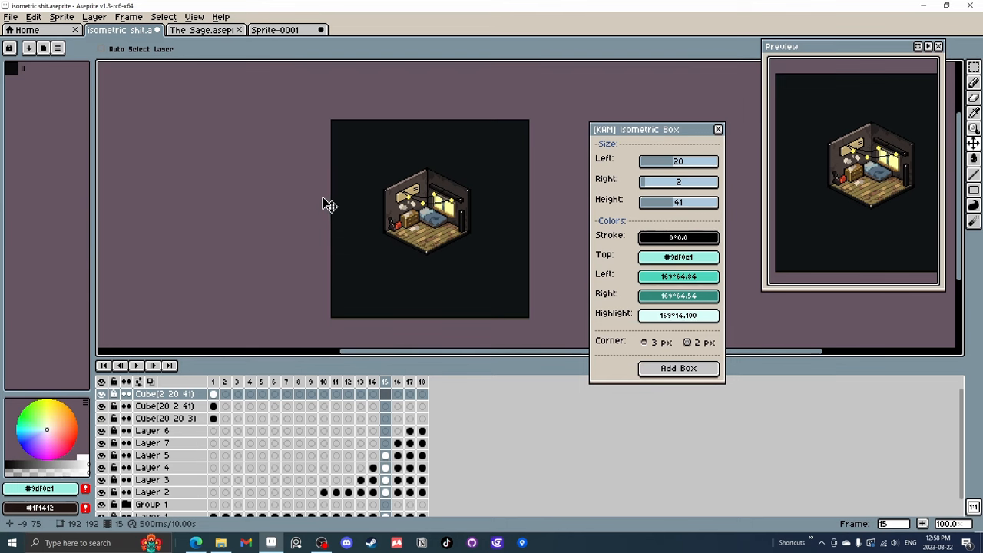
mouse_move(242, 92)
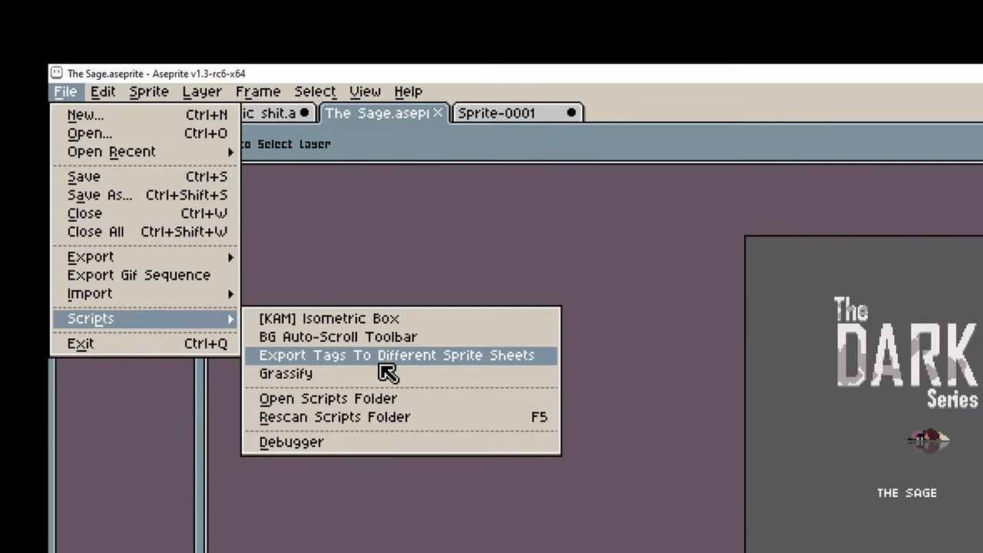
Dismiss the scripts list and browse The Sage's tagged frames, up to frame 25.
left_click(397, 354)
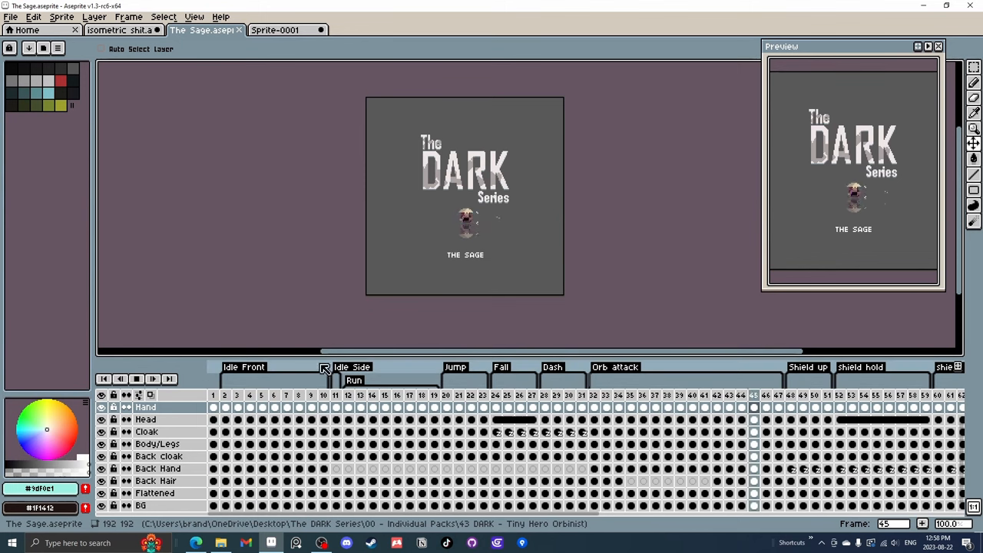
left_click(142, 379)
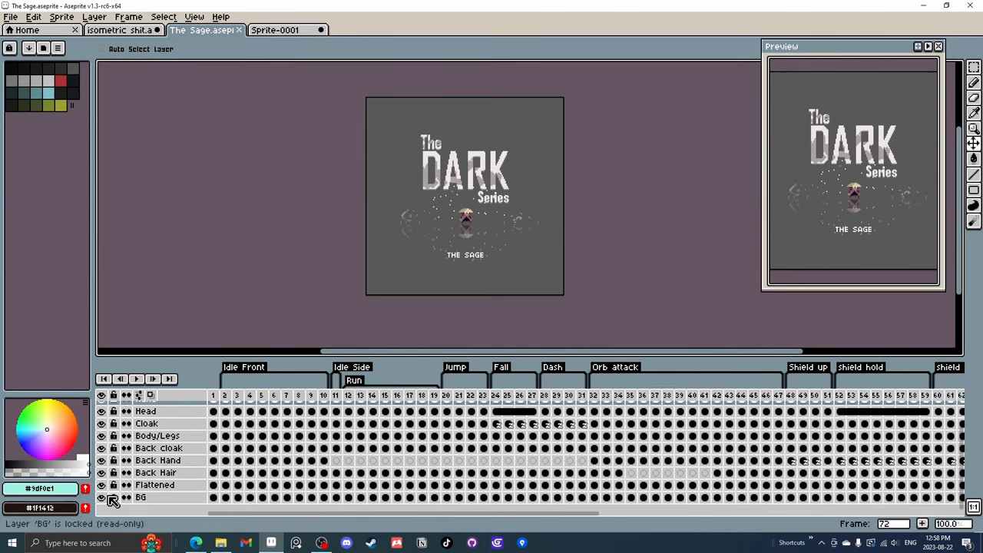
left_click(101, 498)
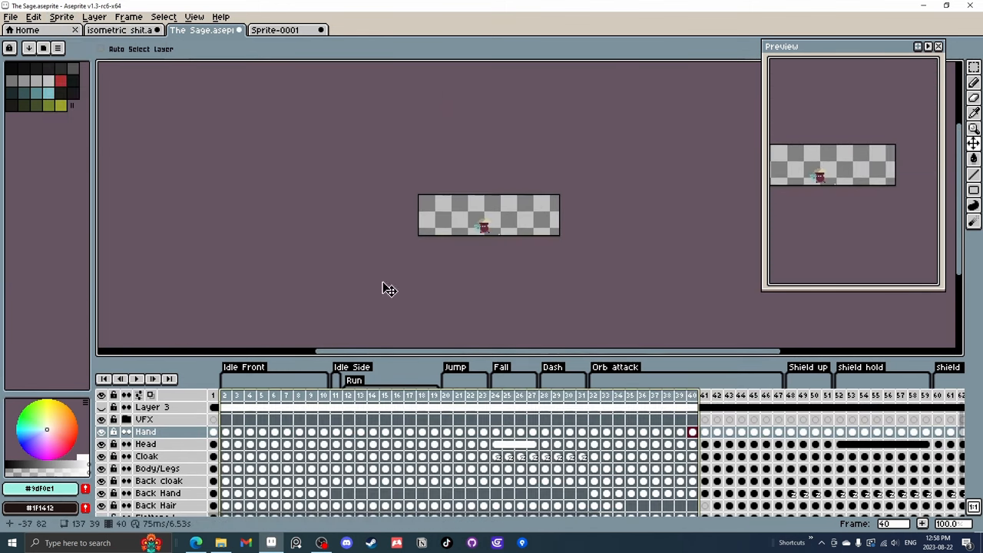
left_click(507, 394)
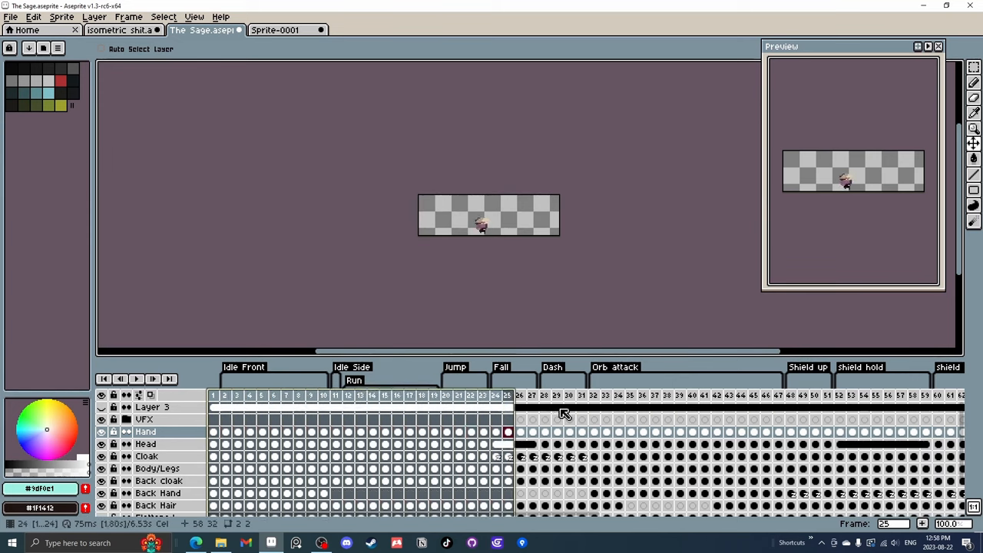
left_click(11, 16)
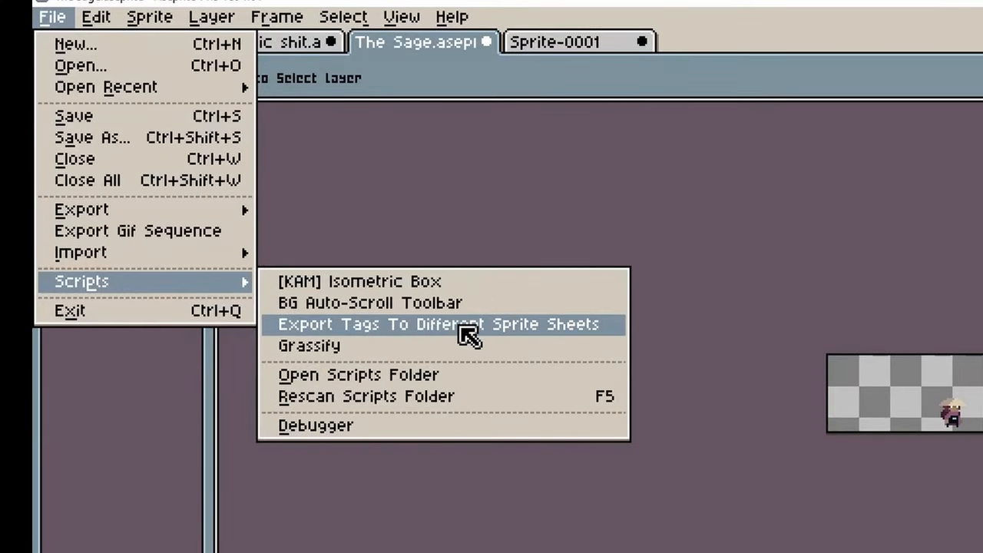
mouse_move(472, 338)
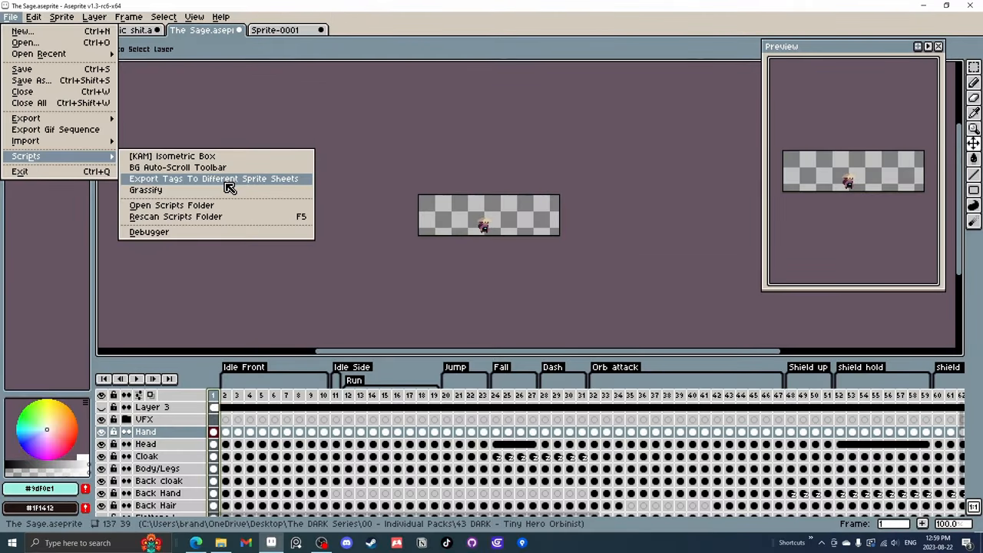
Run Export Tags To Different Sprite Sheets to get the per-tag PNG/JSON confirmation.
left_click(215, 178)
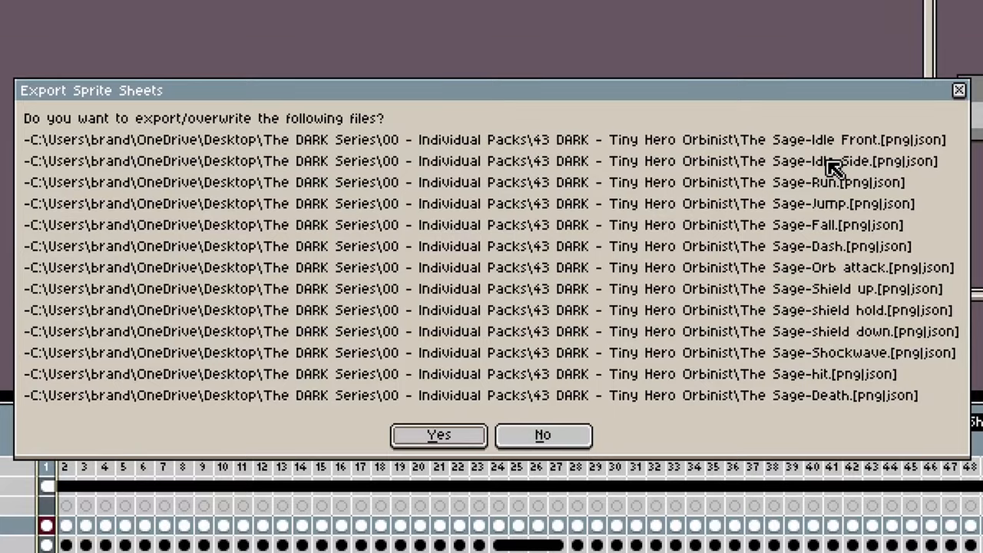
mouse_move(835, 175)
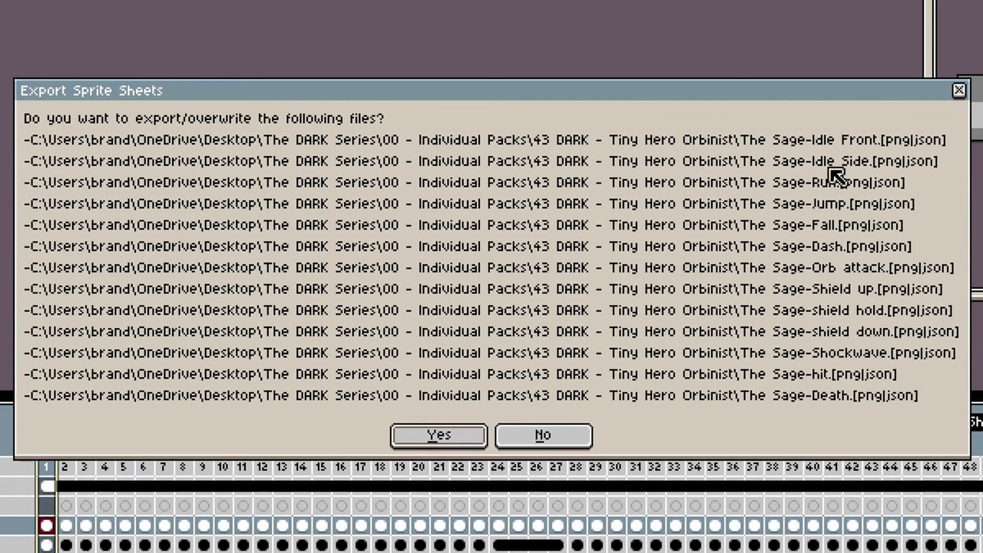
mouse_move(864, 265)
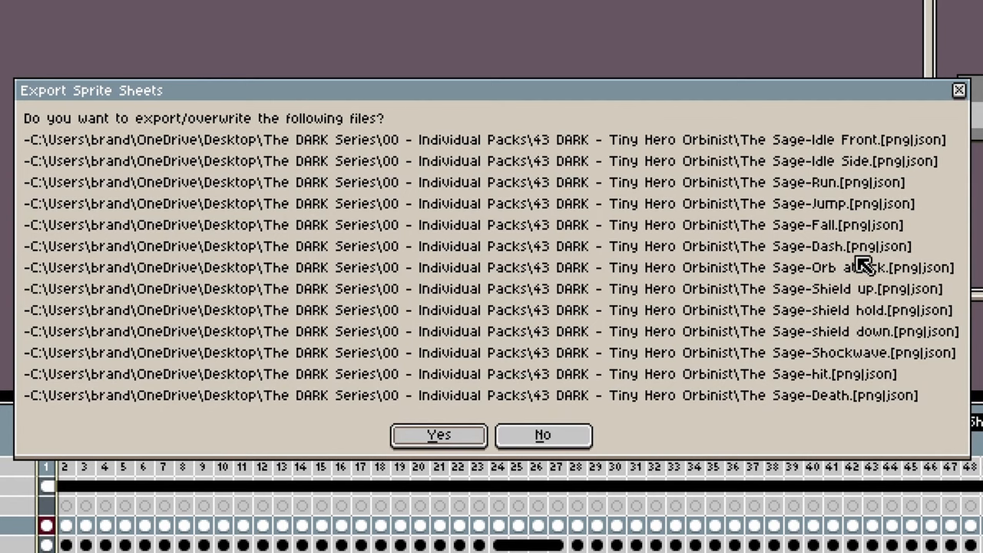
mouse_move(883, 292)
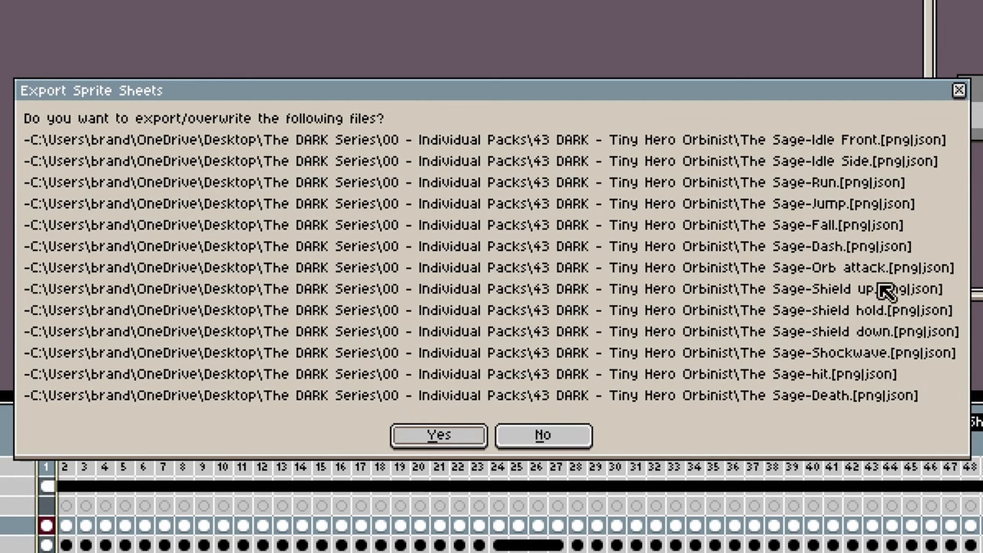
mouse_move(902, 421)
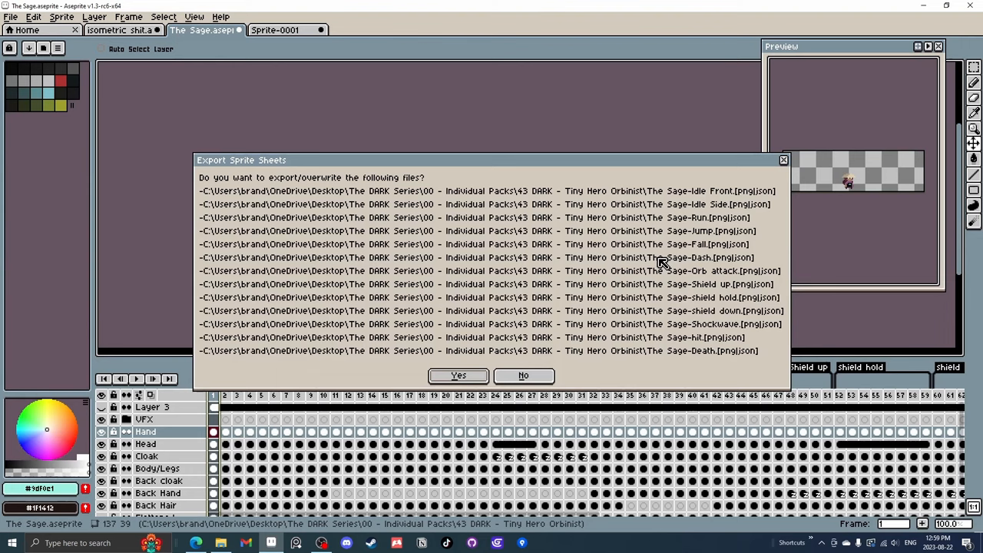
mouse_move(621, 287)
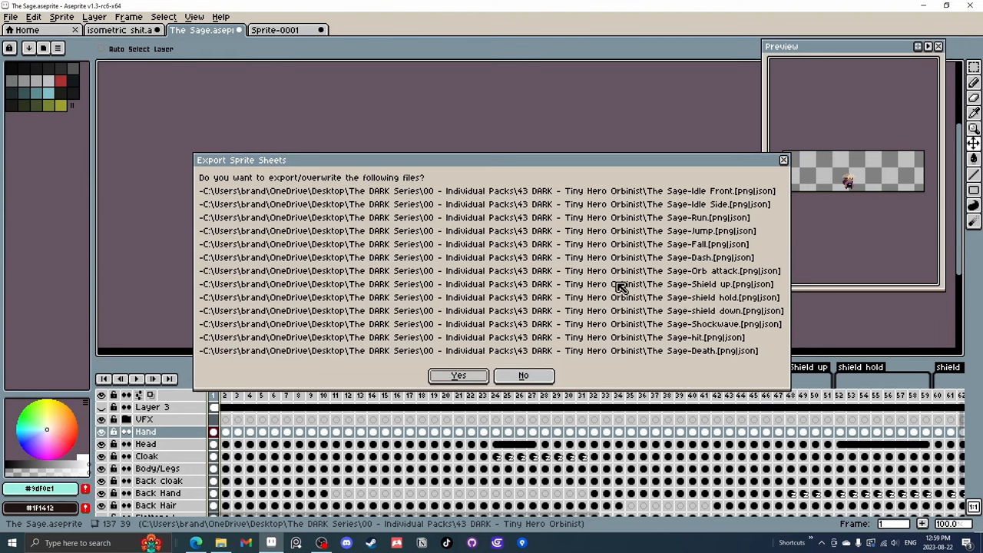
mouse_move(594, 175)
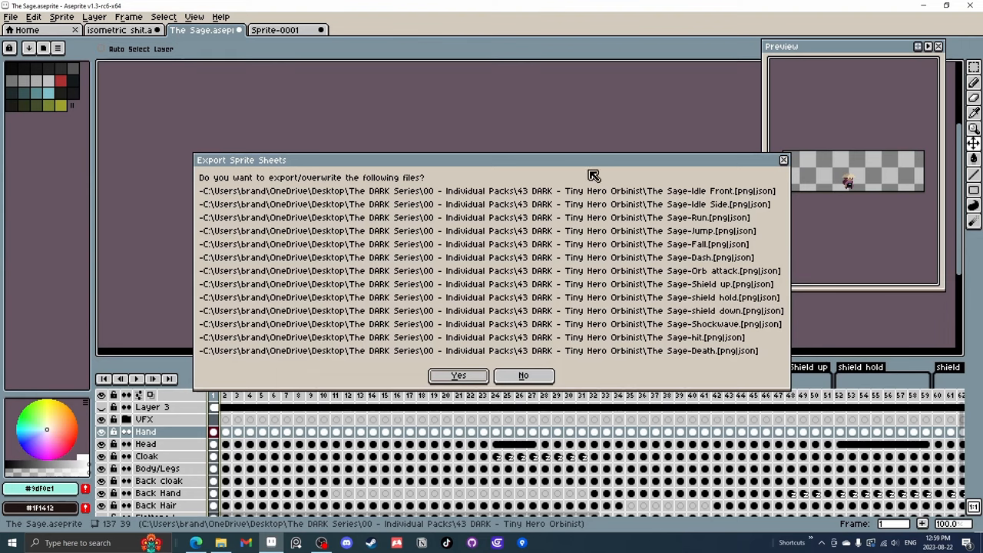
mouse_move(229, 202)
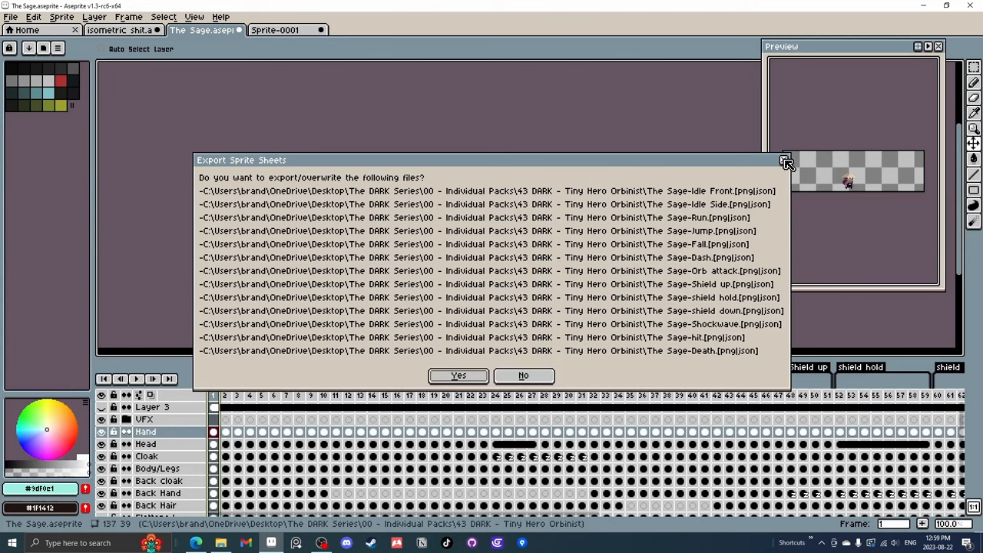
Switch to the browser tab with the aseprite/Aseprite-Script-Examples GitHub repository.
left_click(196, 543)
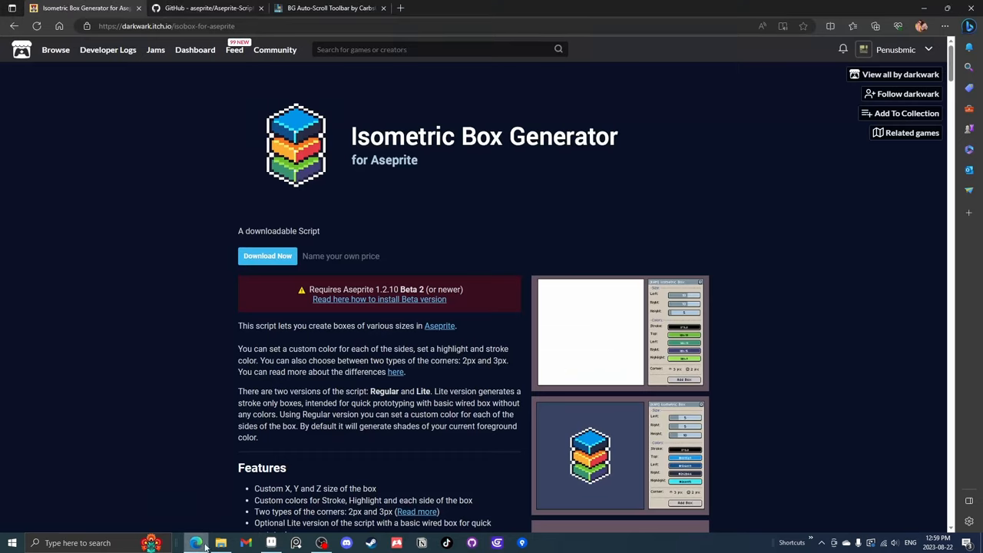
left_click(208, 8)
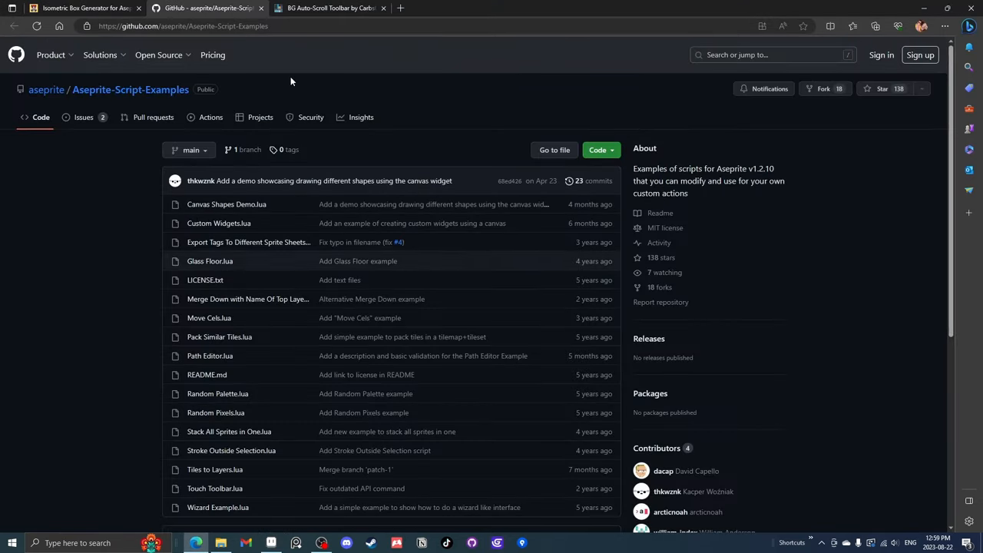
mouse_move(454, 115)
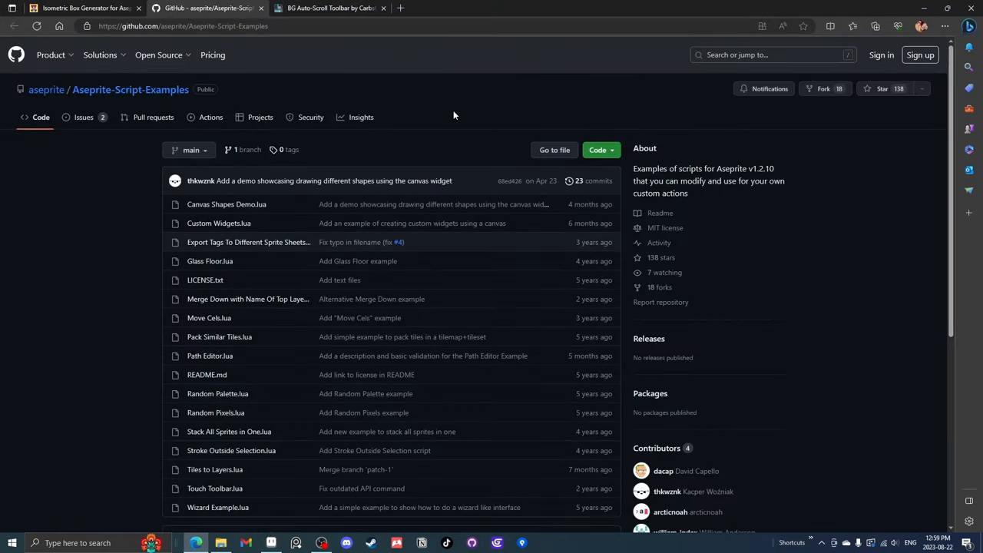
mouse_move(250, 272)
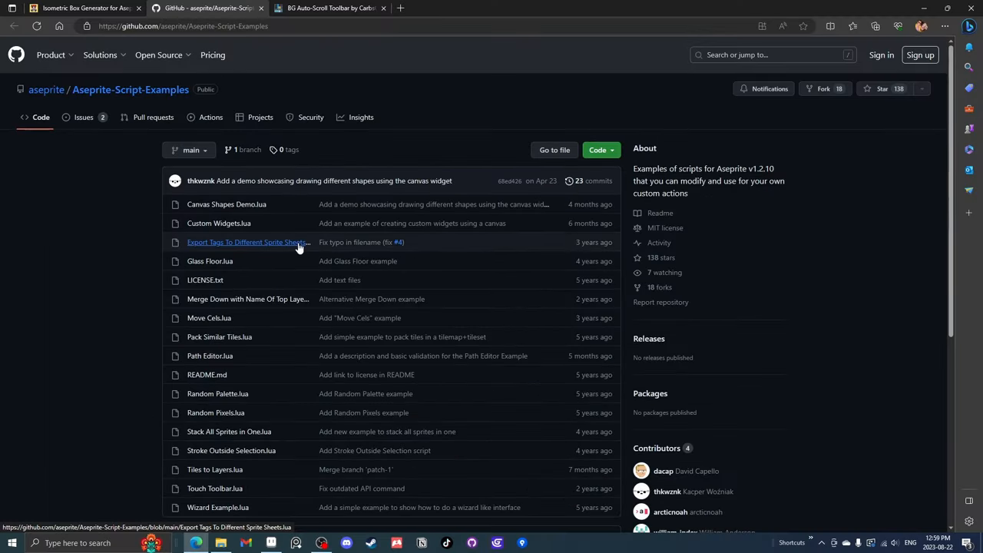
mouse_move(302, 244)
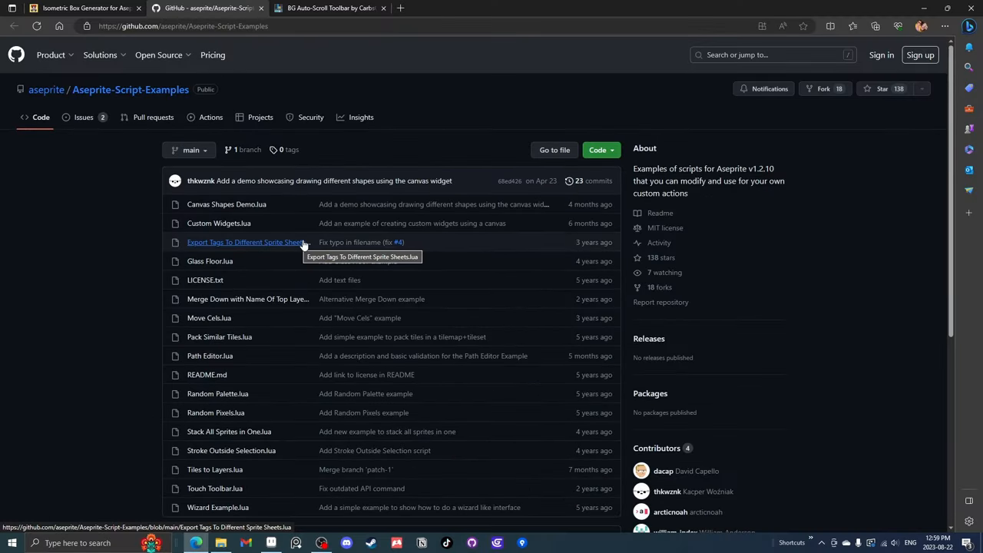
mouse_move(245, 244)
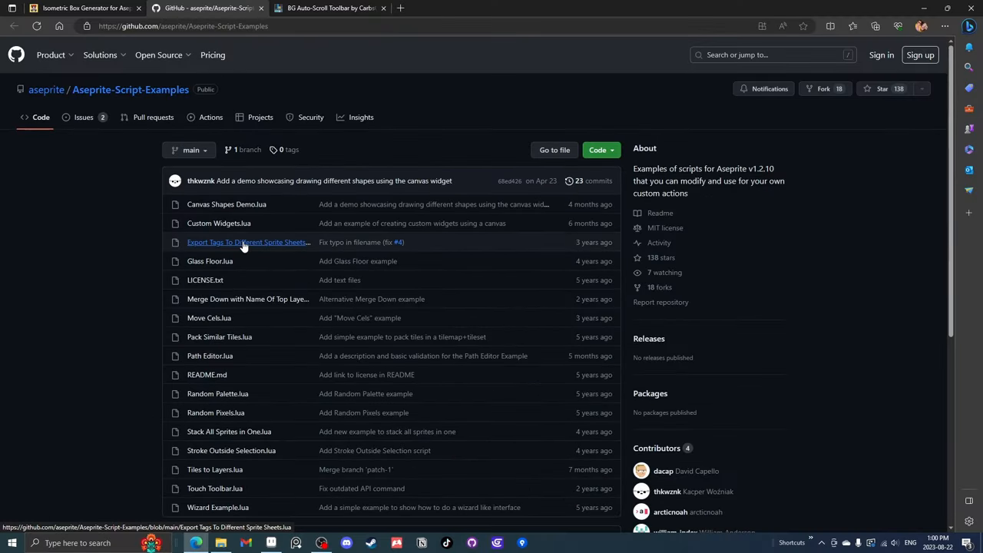
mouse_move(239, 371)
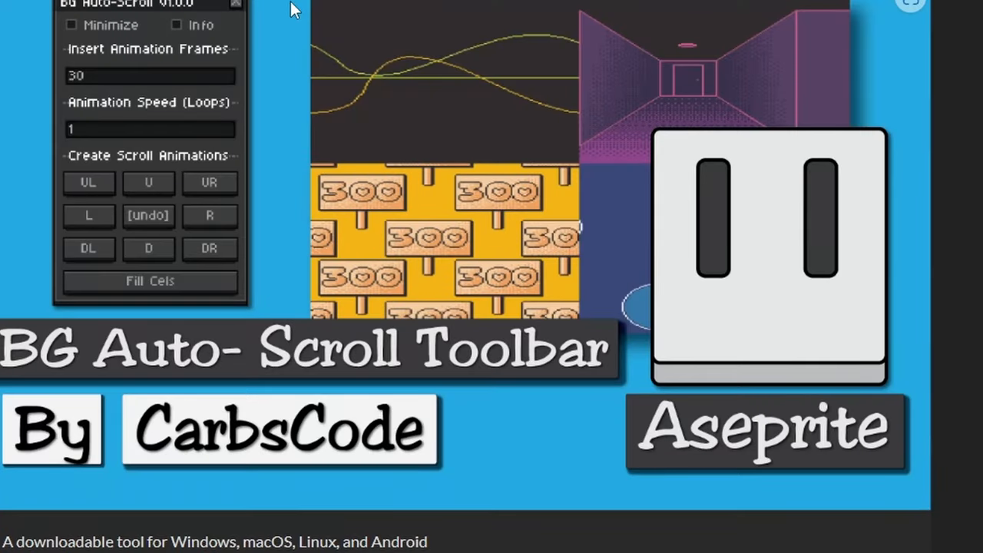
mouse_move(234, 318)
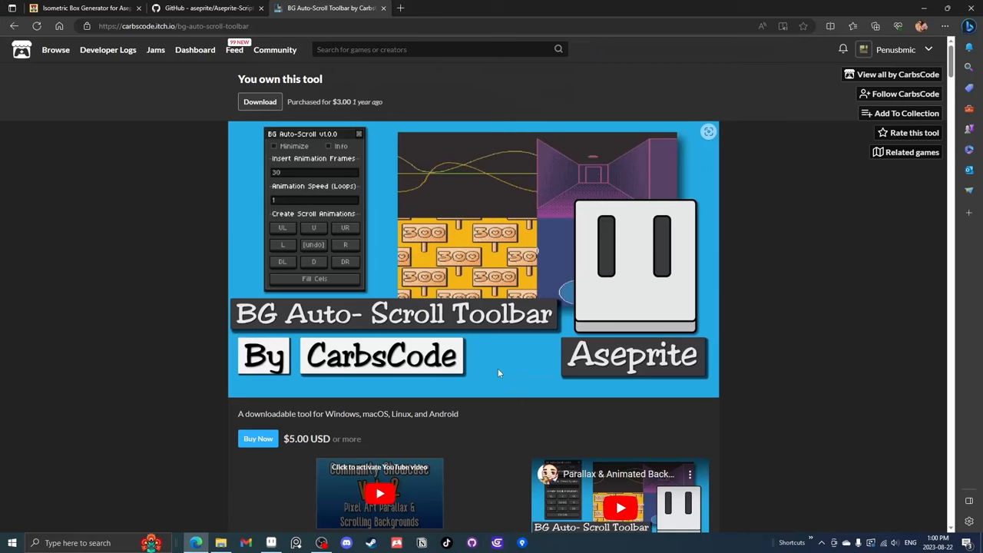
Scroll down CarbsCode's BG Auto-Scroll Toolbar itch.io page to read its description.
scroll("down", 3)
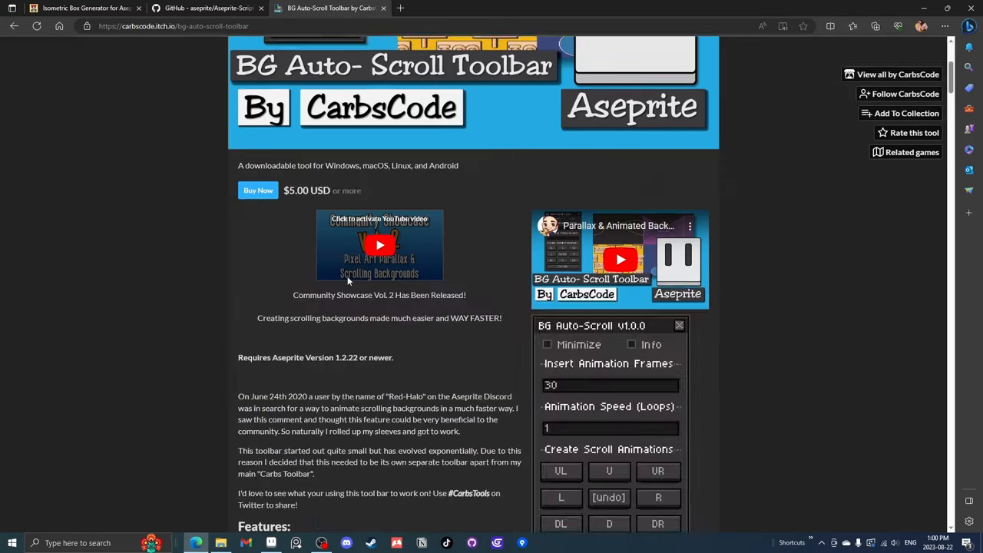
mouse_move(498, 189)
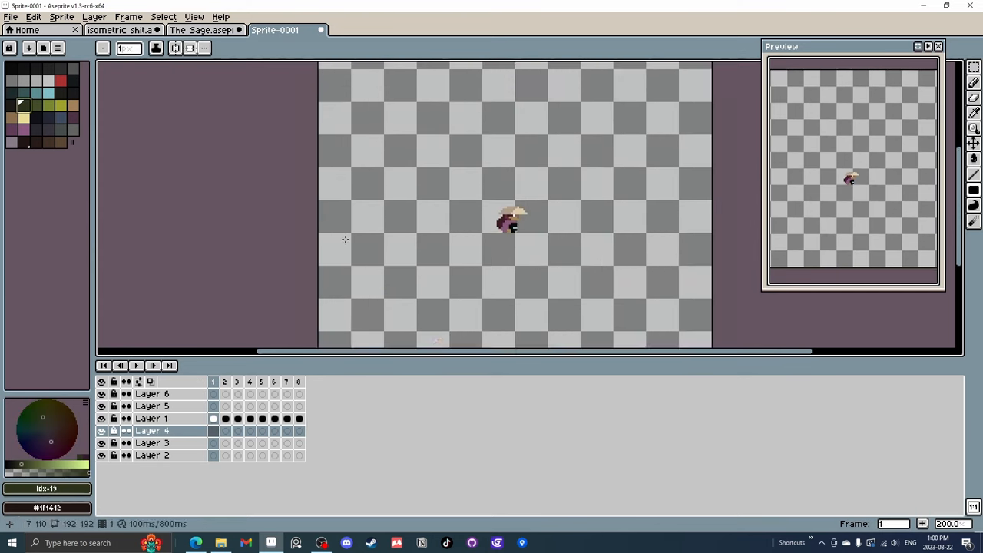
Fill the sky layer light blue and draw white horizon clouds on Layer 2.
left_click(151, 443)
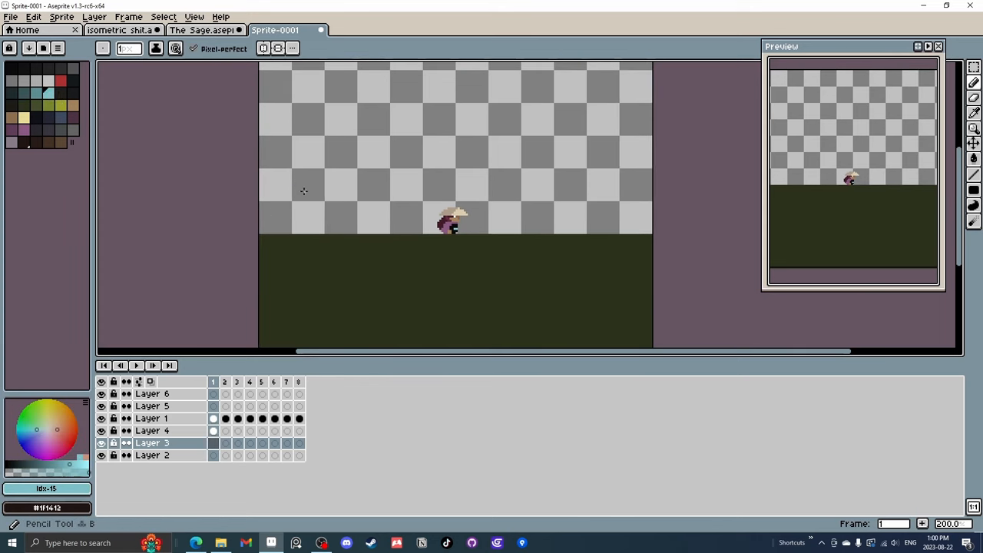
left_click(453, 146)
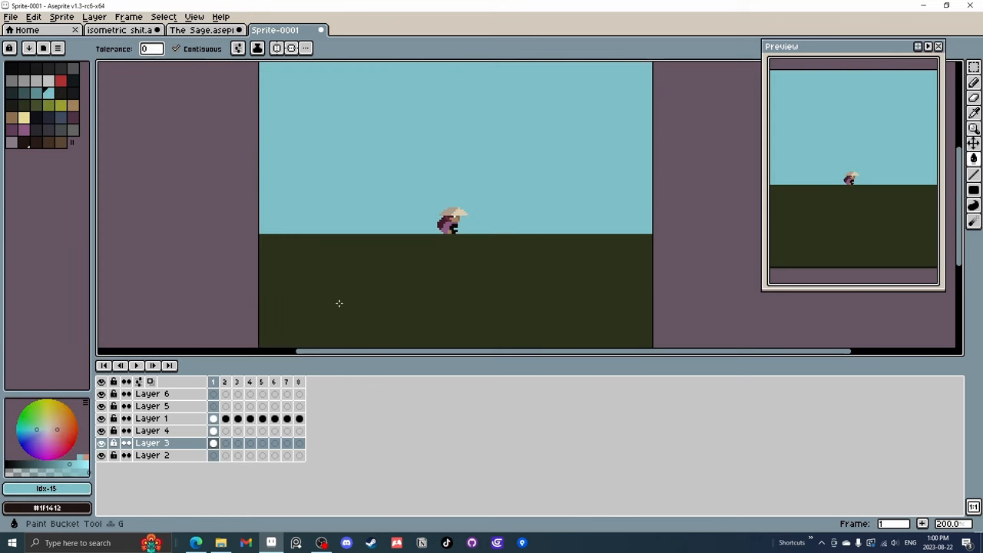
left_click(152, 443)
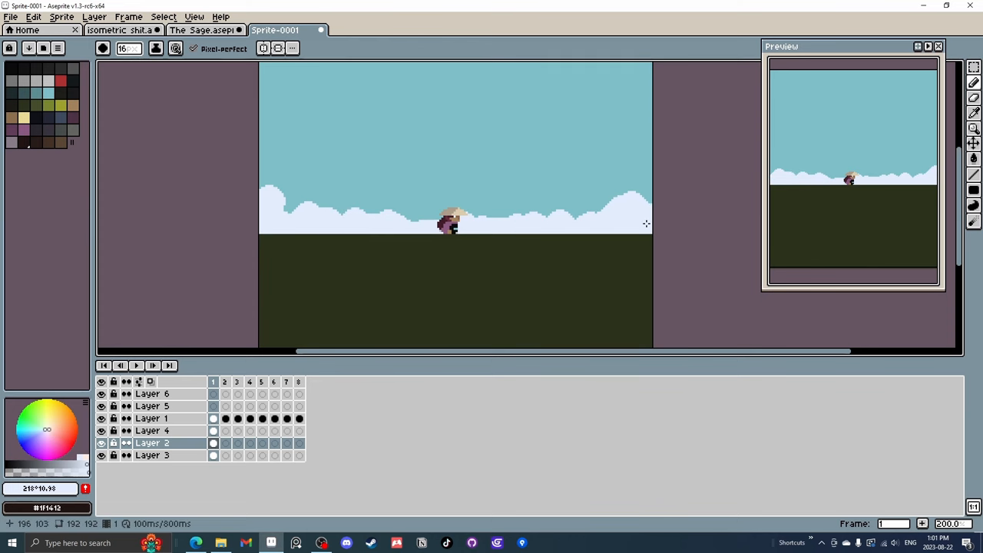
left_click(193, 16)
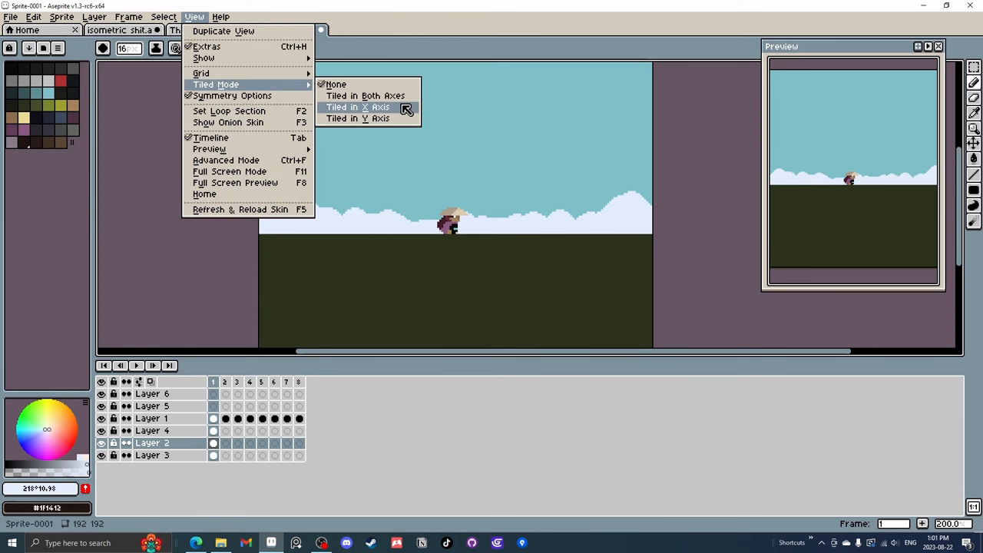
left_click(358, 107)
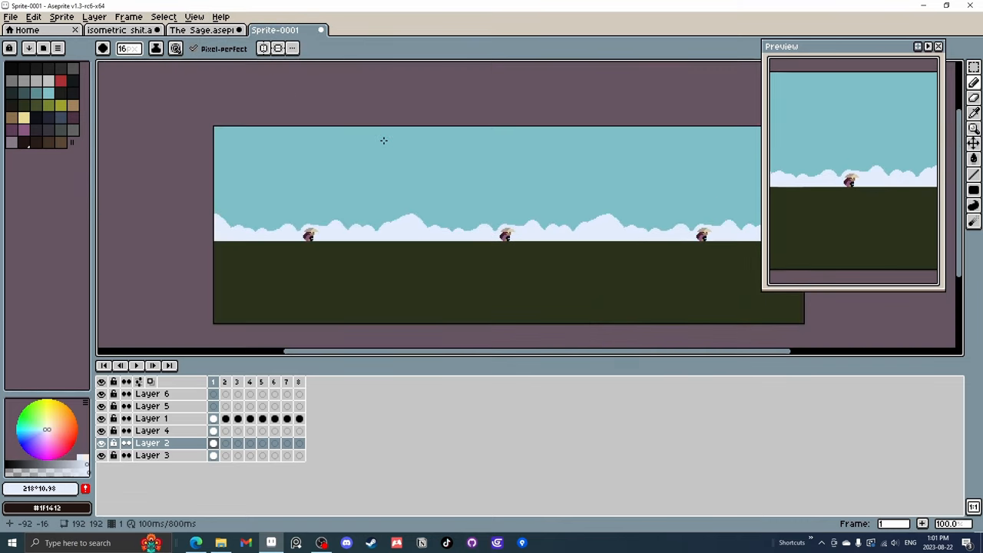
left_click(164, 17)
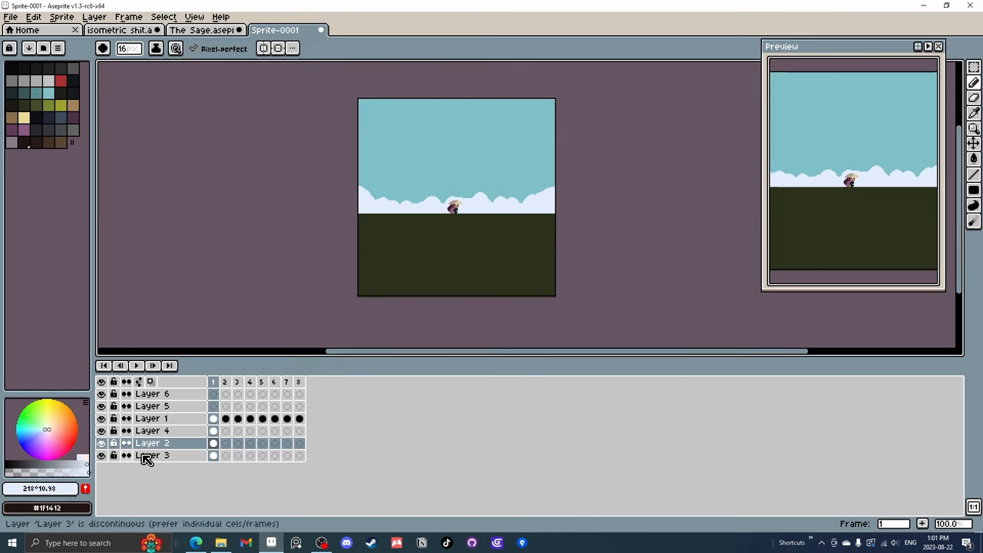
Add a dark skyline layer named 'building' and rename Layer 2 to 'clouds'.
right_click(151, 444)
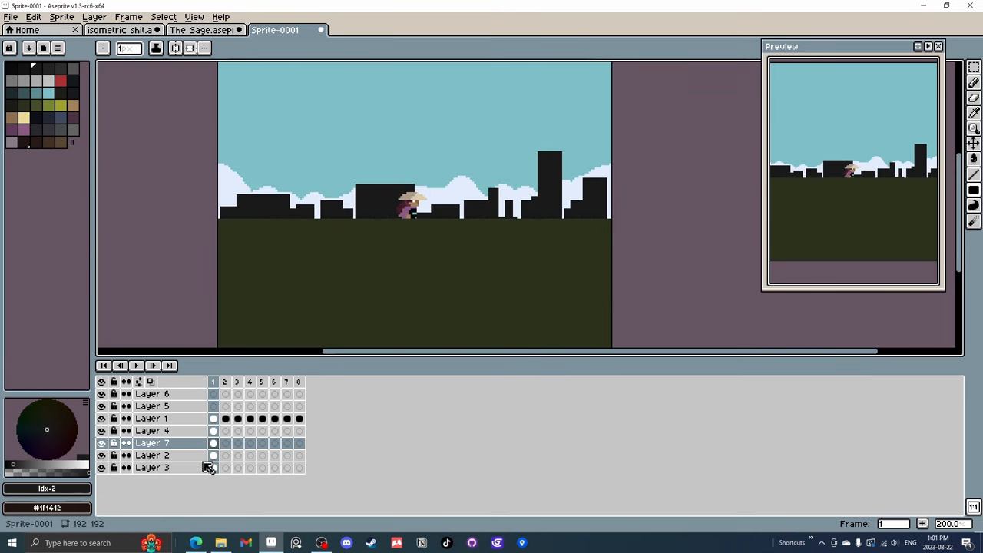
double_click(151, 443)
type("building")
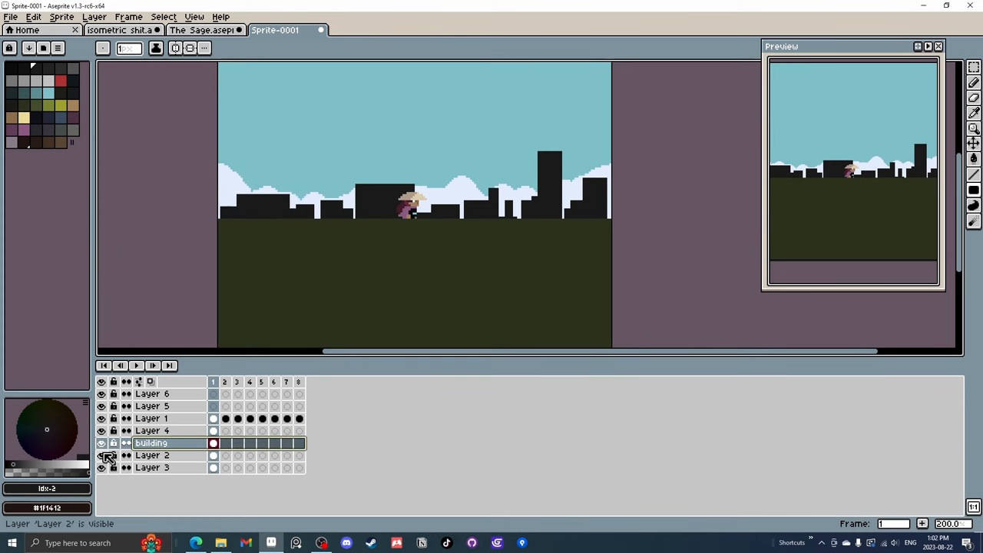
double_click(151, 454)
type("clouds")
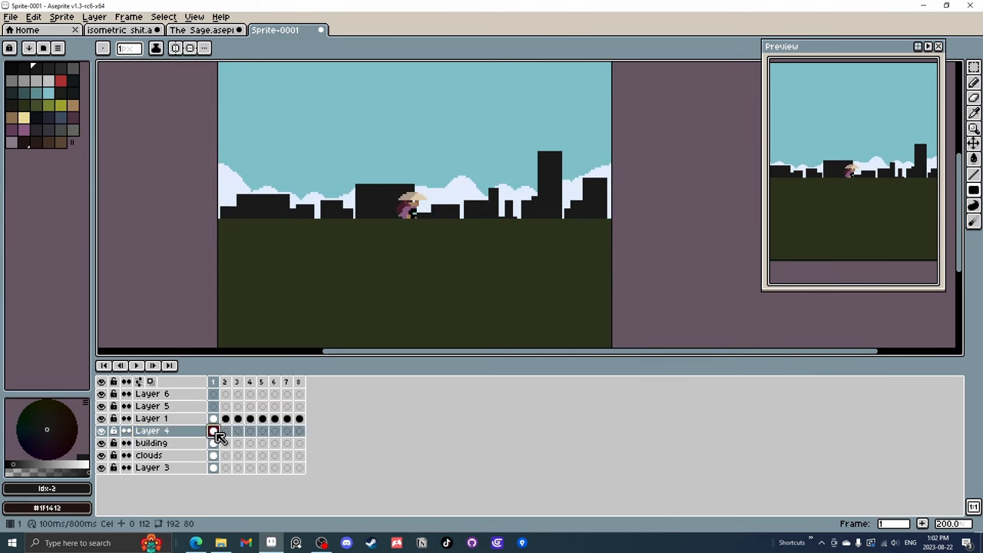
Unlink the selected background cels across frames, checking the building layer at frame 7.
right_click(223, 438)
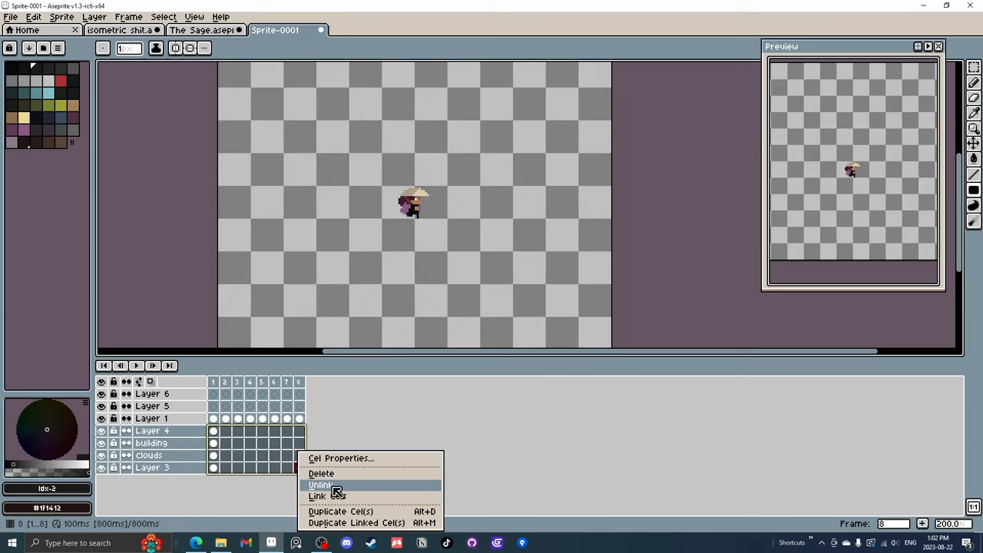
left_click(321, 485)
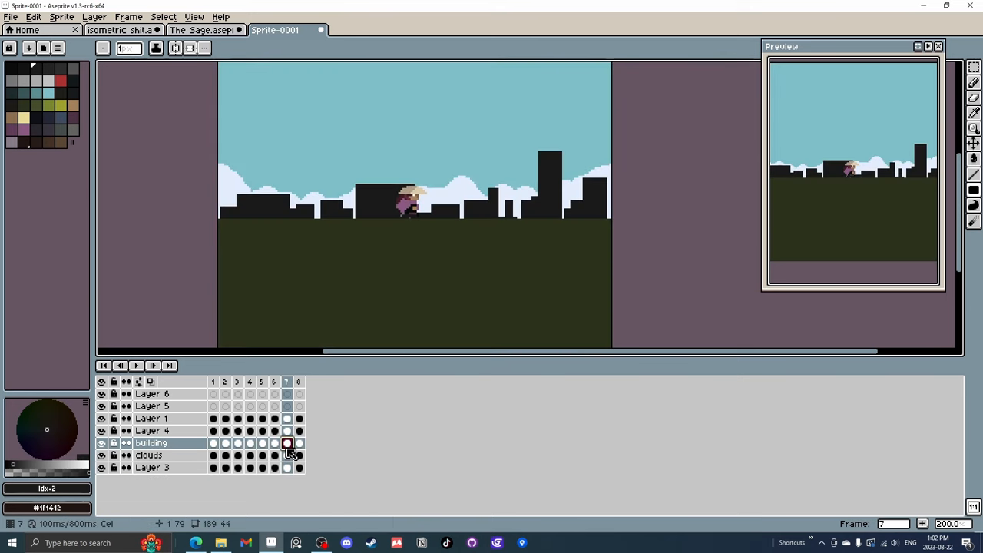
left_click(261, 444)
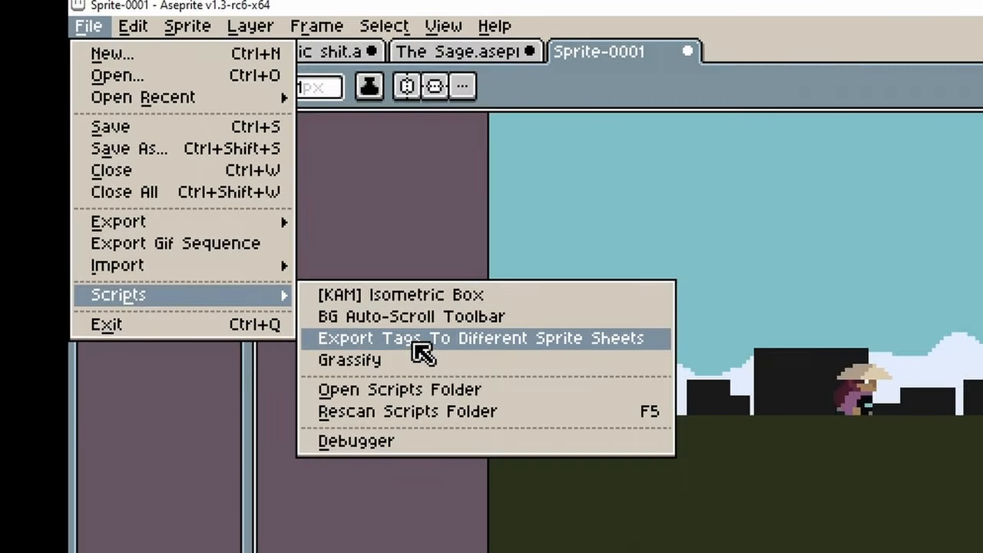
mouse_move(418, 316)
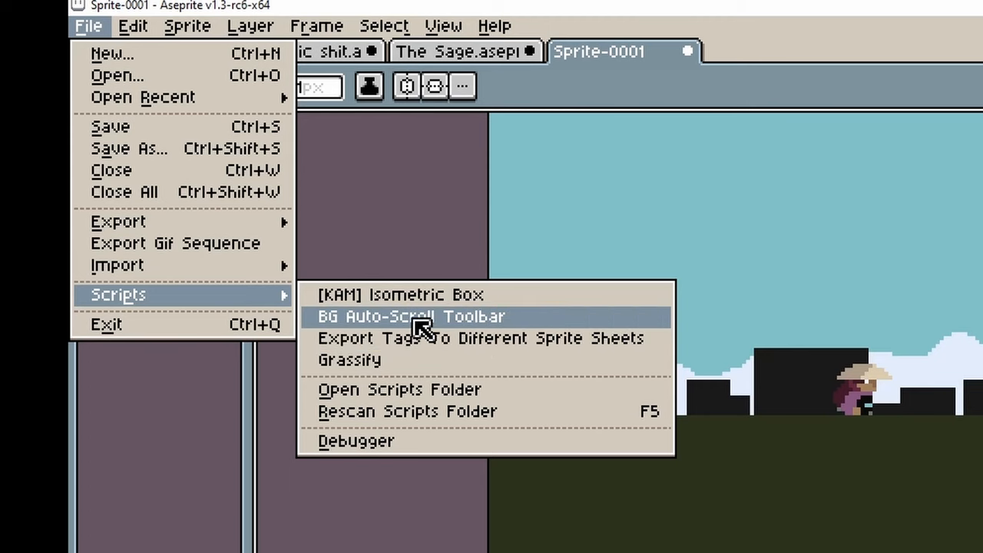
Run BG Auto-Scroll to scroll clouds and buildings over 24 frames, unlinking the ground cels.
left_click(412, 315)
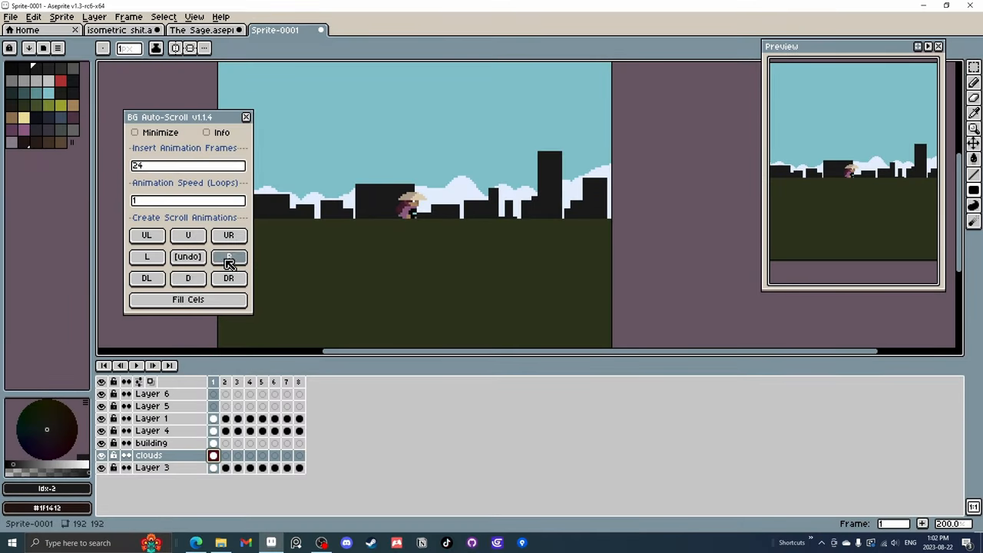
left_click(228, 256)
type("12")
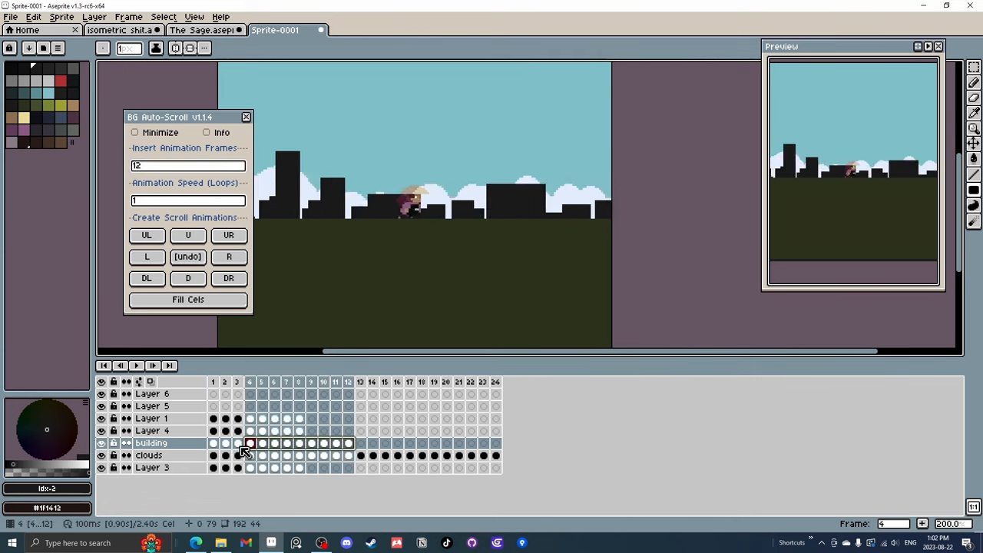
left_click(360, 443)
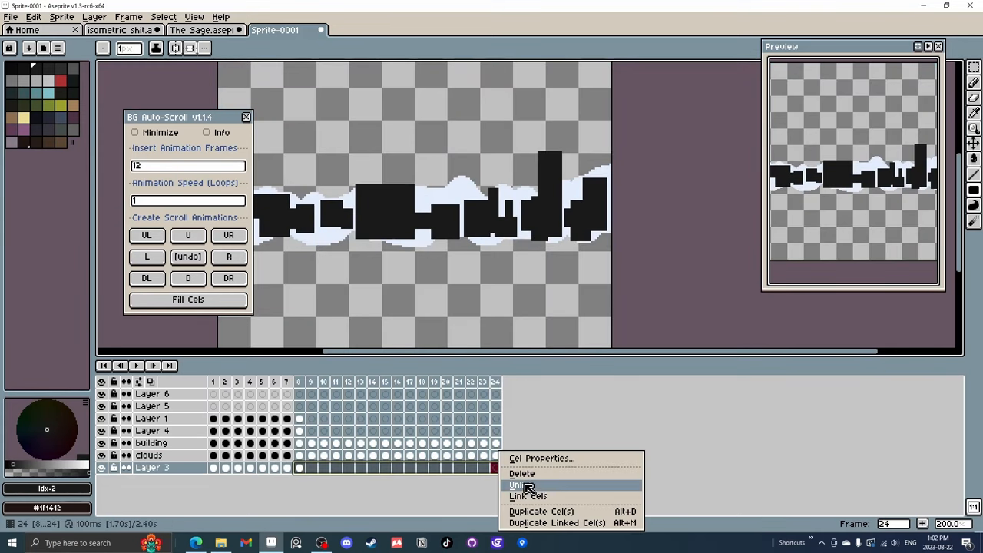
left_click(529, 485)
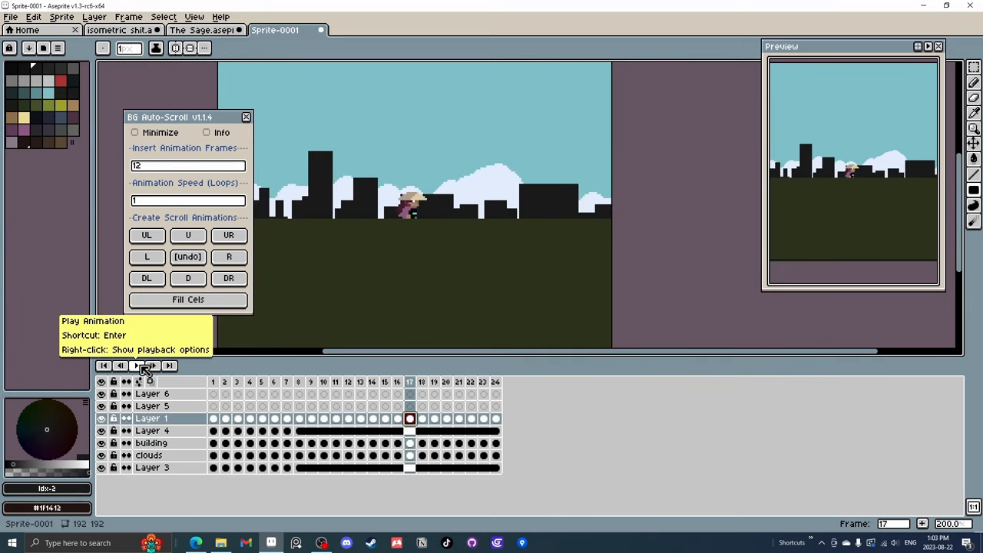
Play the 24-frame parallax loop, then close the BG Auto-Scroll toolbar.
left_click(136, 365)
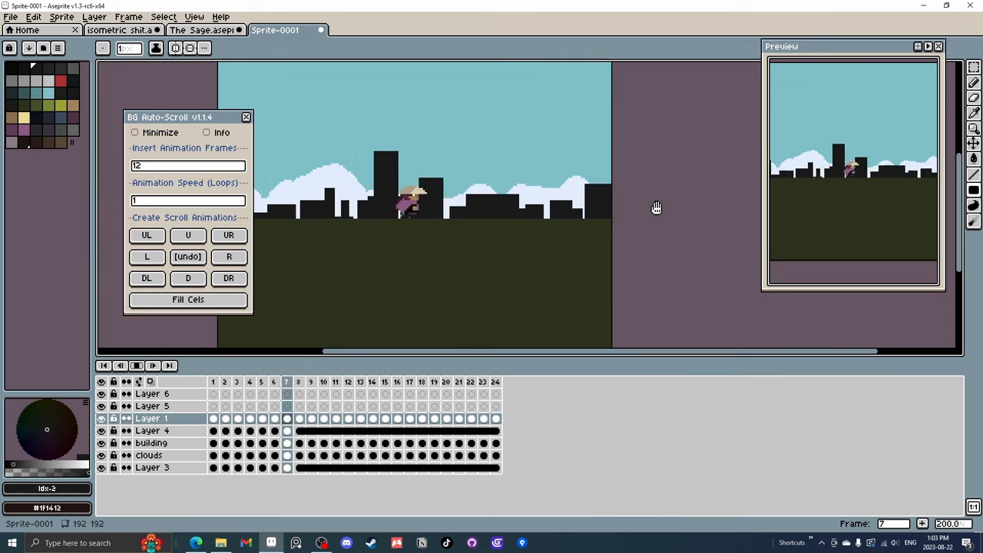
left_click(224, 382)
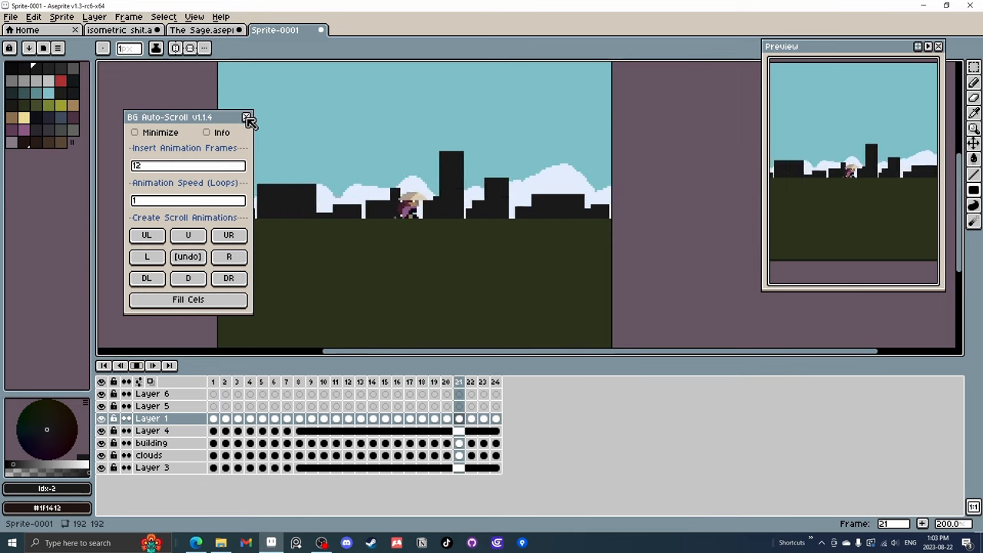
left_click(247, 116)
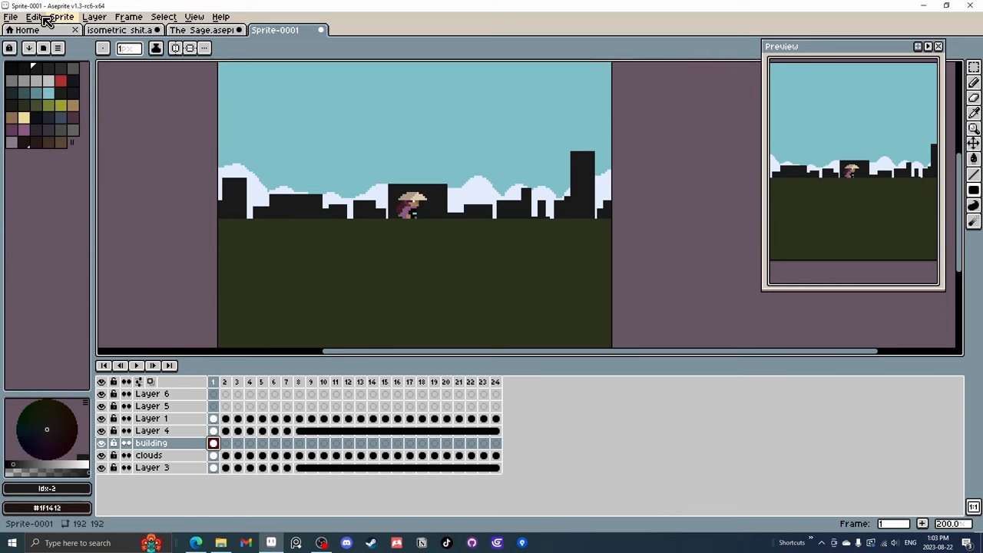
Rerun BG Auto-Scroll with 48 animation frames for the scrolling layers and play it back.
left_click(61, 16)
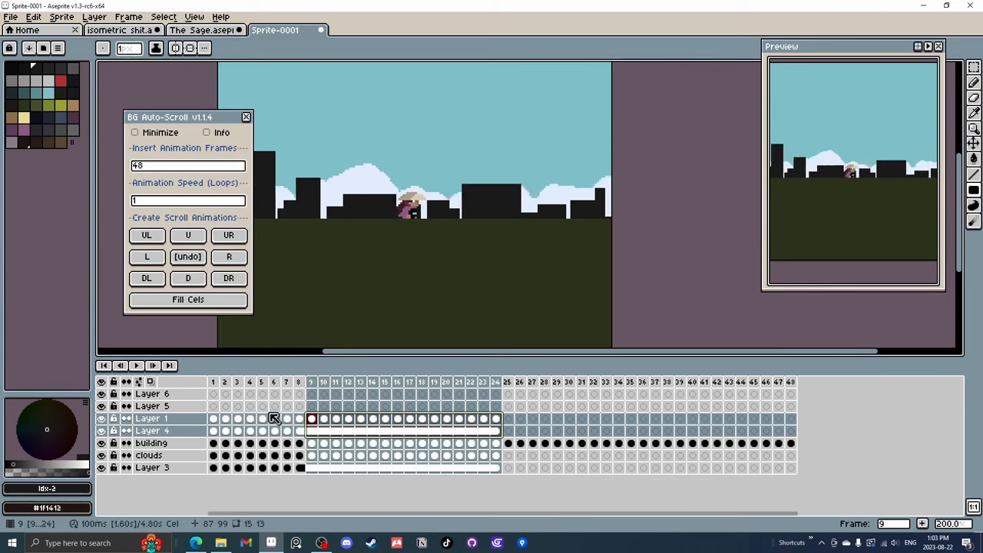
left_click(507, 418)
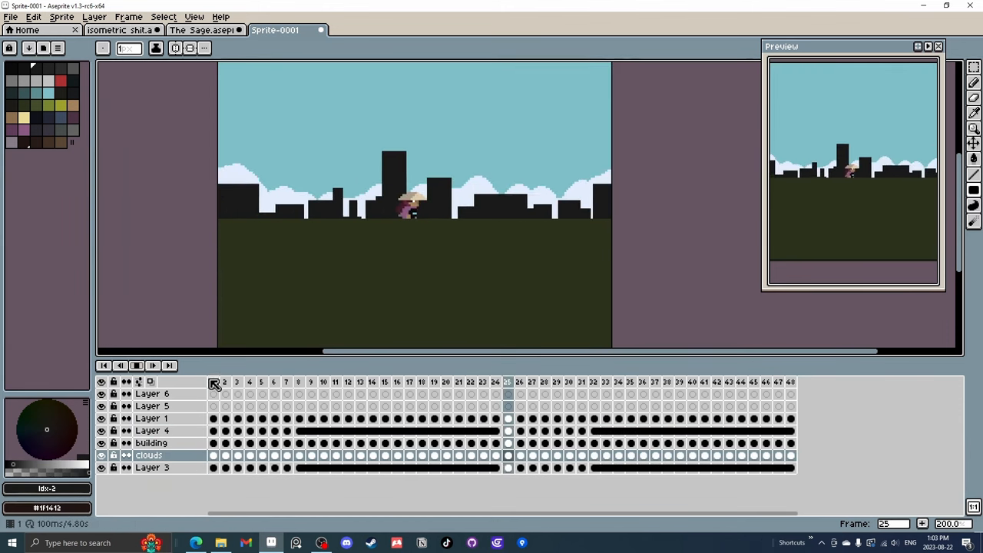
left_click(754, 382)
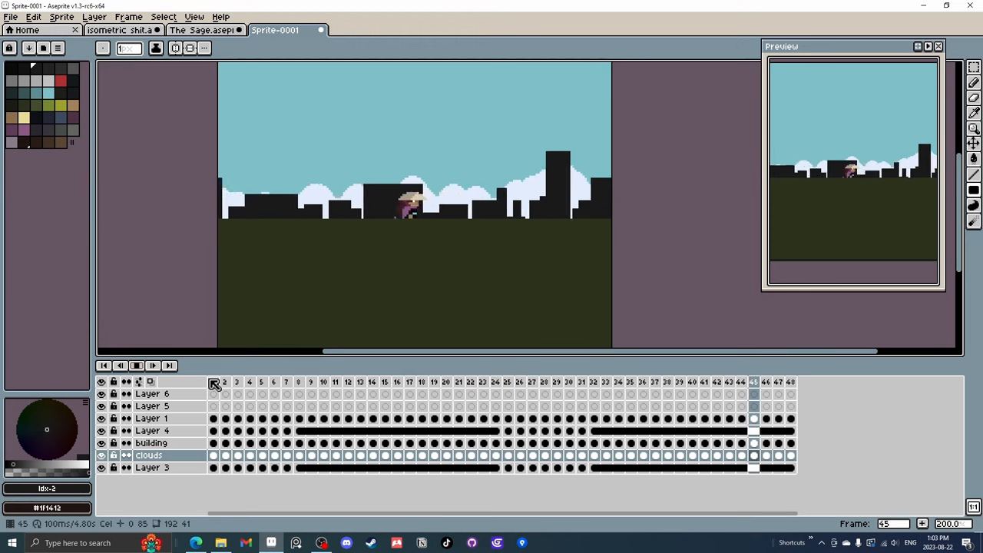
left_click(594, 382)
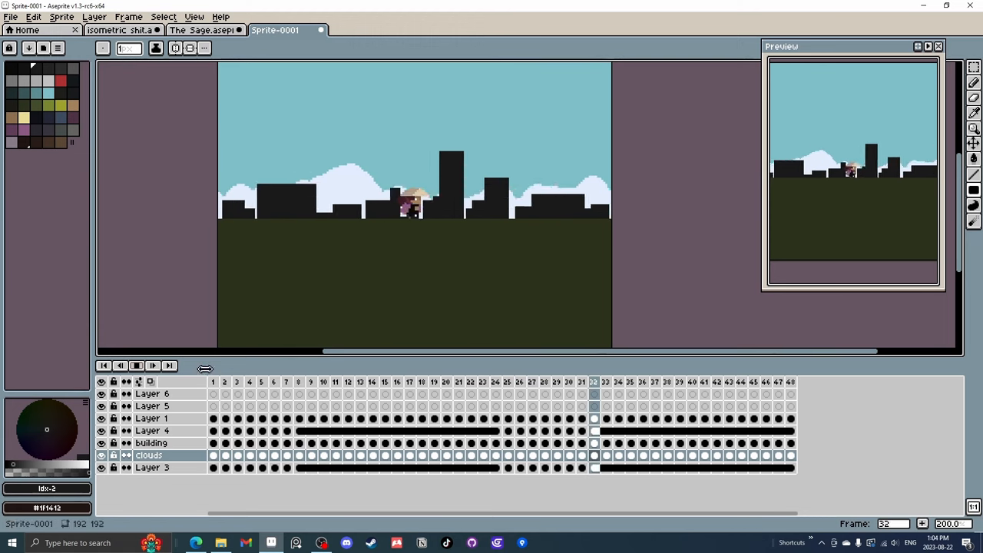